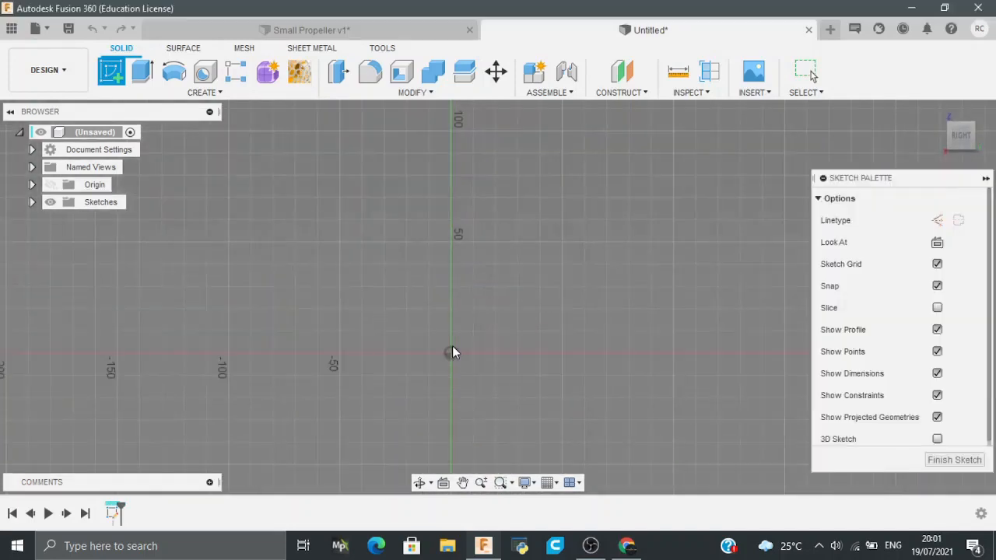
{"action": "mouse_move", "coordinate": [454, 361]}
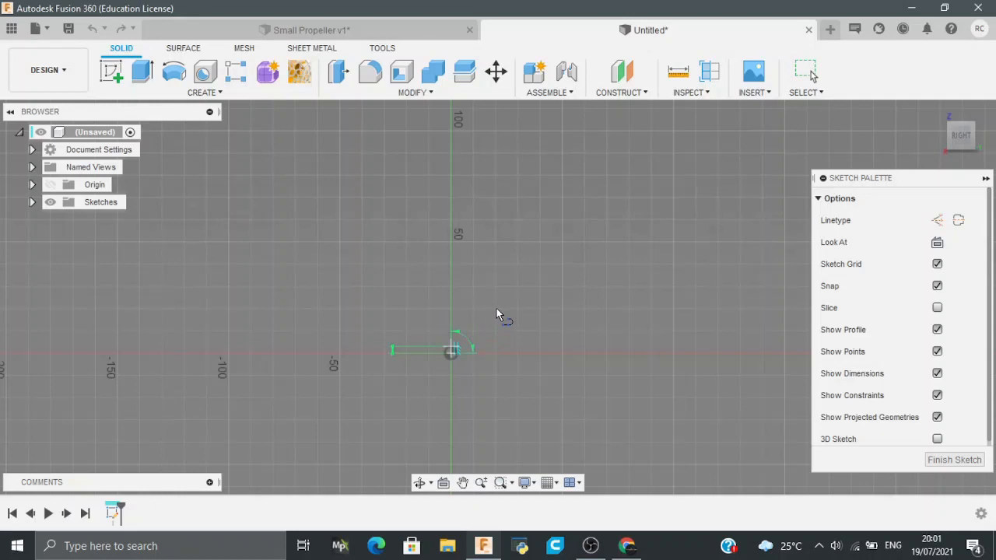
{"action": "mouse_move", "coordinate": [481, 319]}
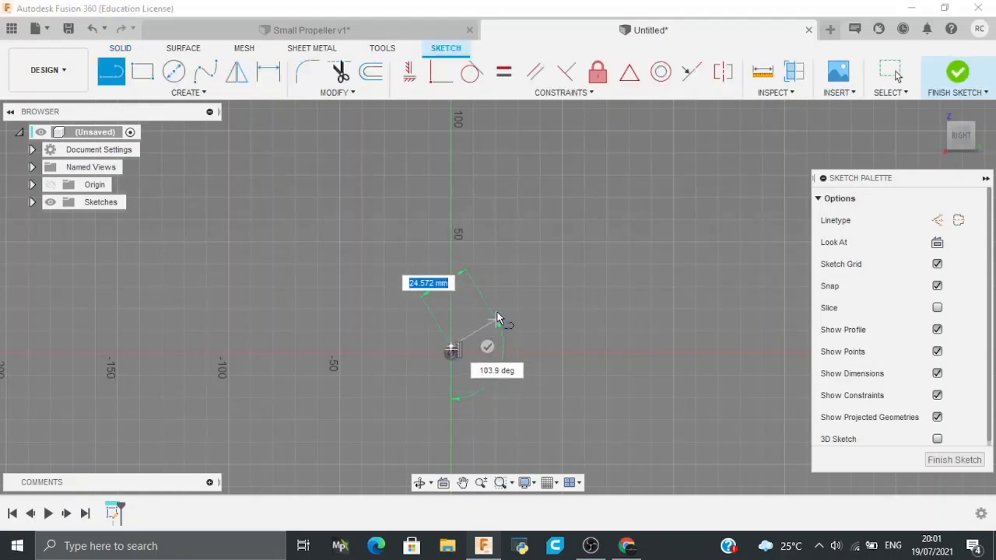
- Draw a line from the origin at 45°, about 7.5 mm long
{"action": "type", "text": "7"}
{"action": "left_click", "coordinate": [497, 370]}
{"action": "type", "text": "45"}
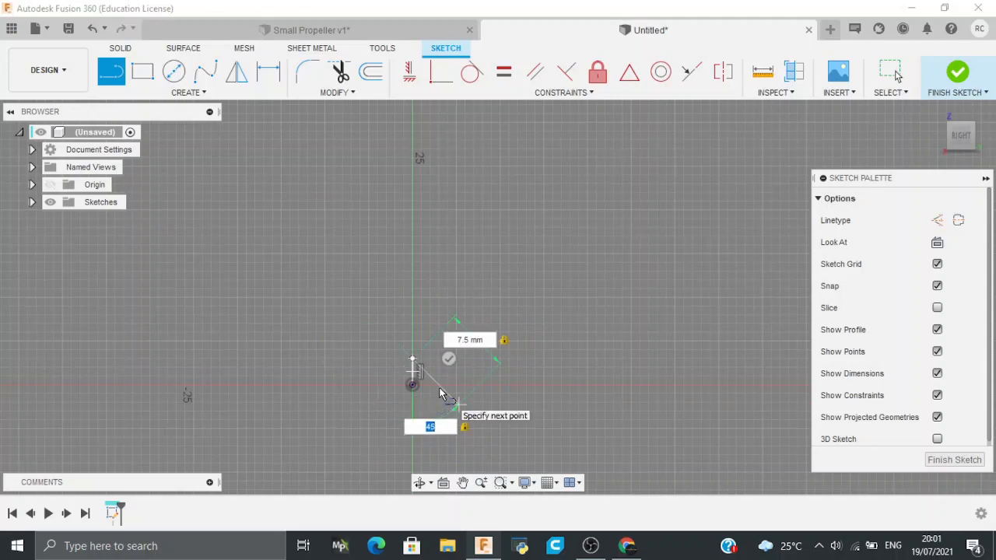
{"action": "key", "text": "Escape"}
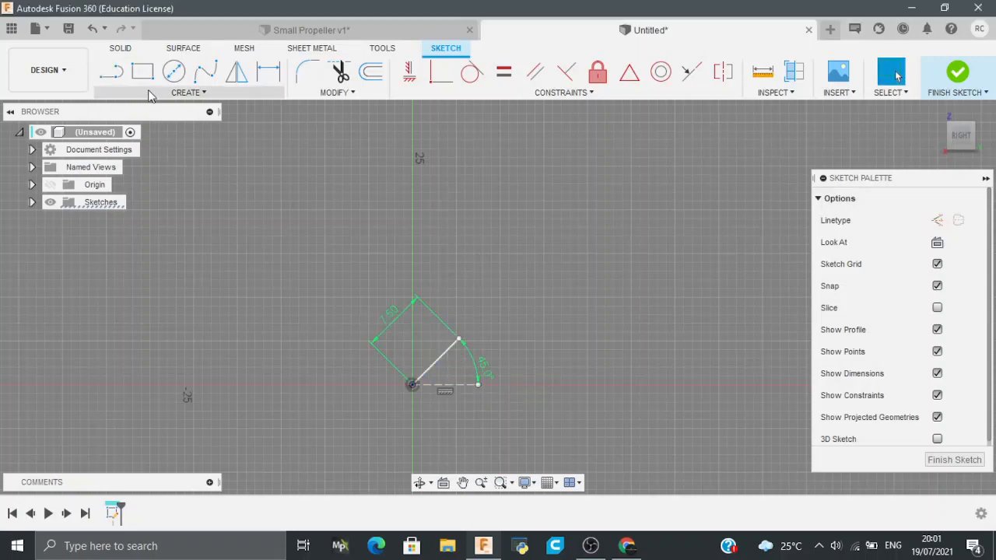
{"action": "mouse_move", "coordinate": [187, 230]}
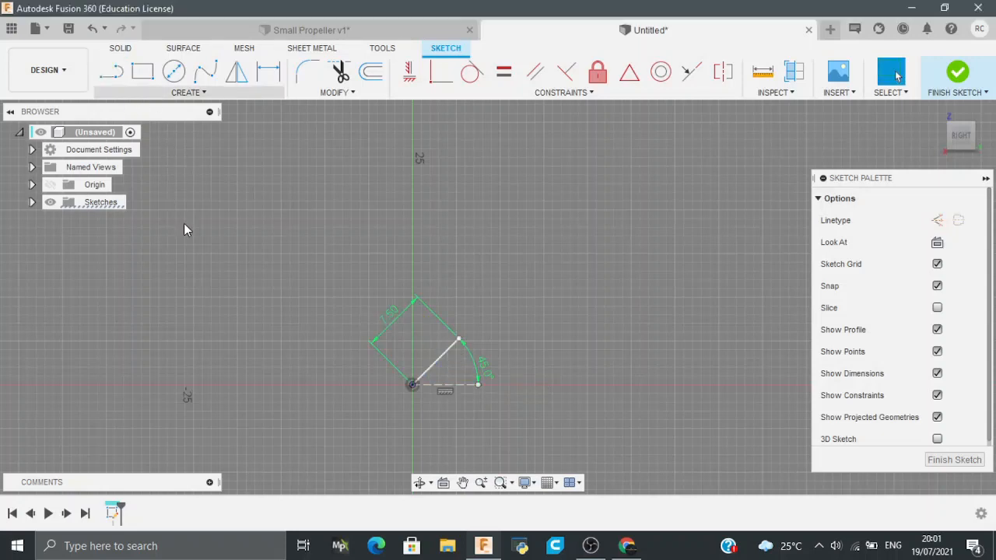
- Draw a 0.75-wide center point slot along the 45° line and finish the sketch
{"action": "left_click", "coordinate": [189, 92]}
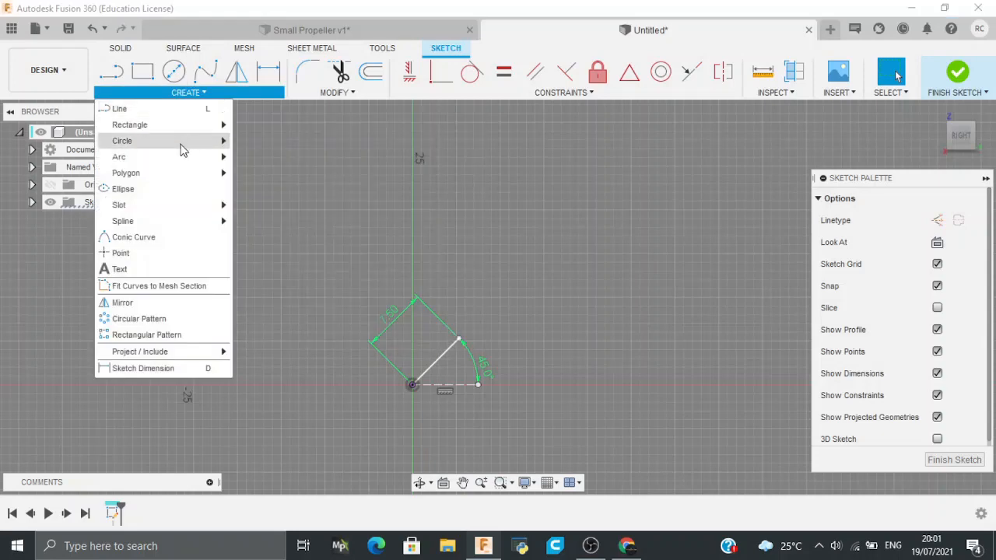
{"action": "mouse_move", "coordinate": [119, 205]}
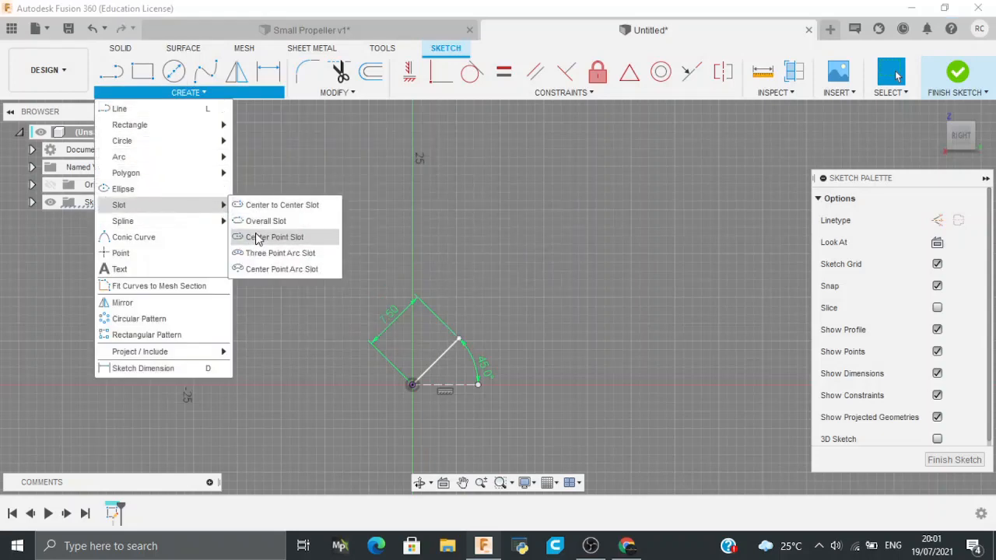
{"action": "left_click", "coordinate": [275, 237]}
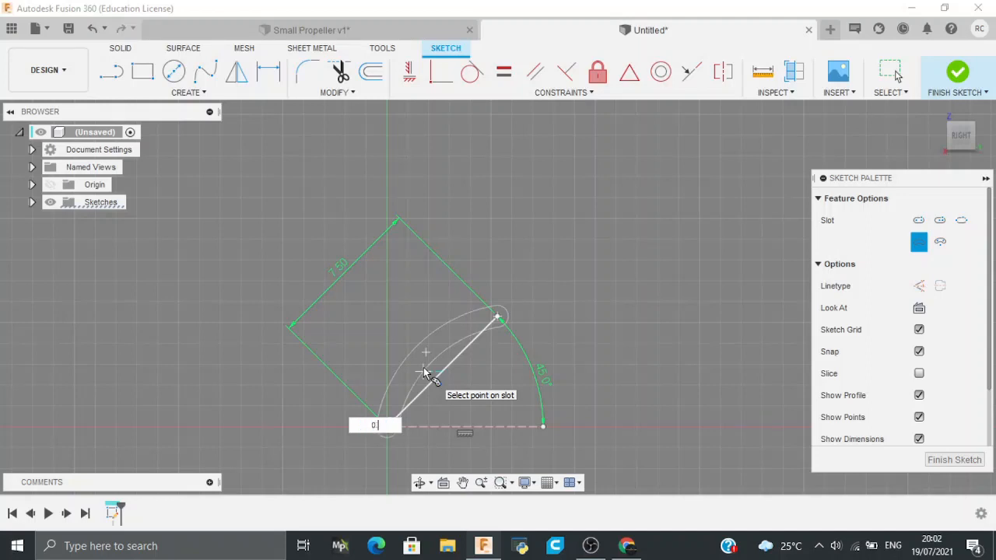
{"action": "type", "text": "0.75"}
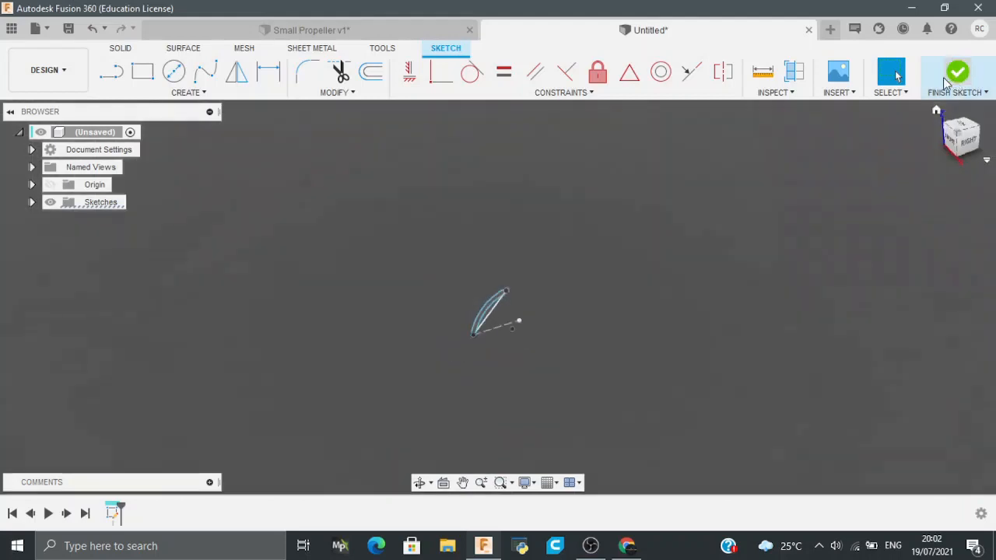
{"action": "left_click", "coordinate": [958, 72]}
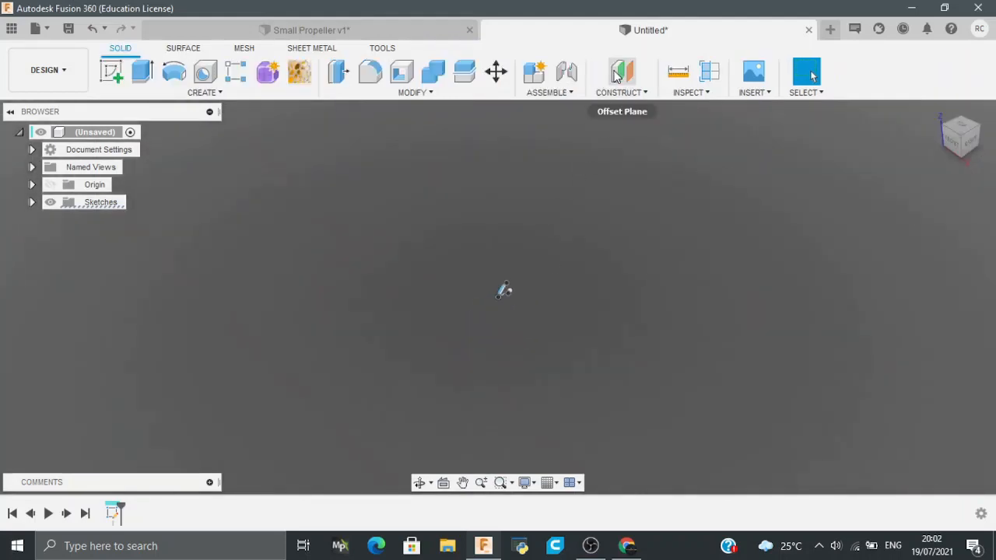
{"action": "mouse_move", "coordinate": [531, 326]}
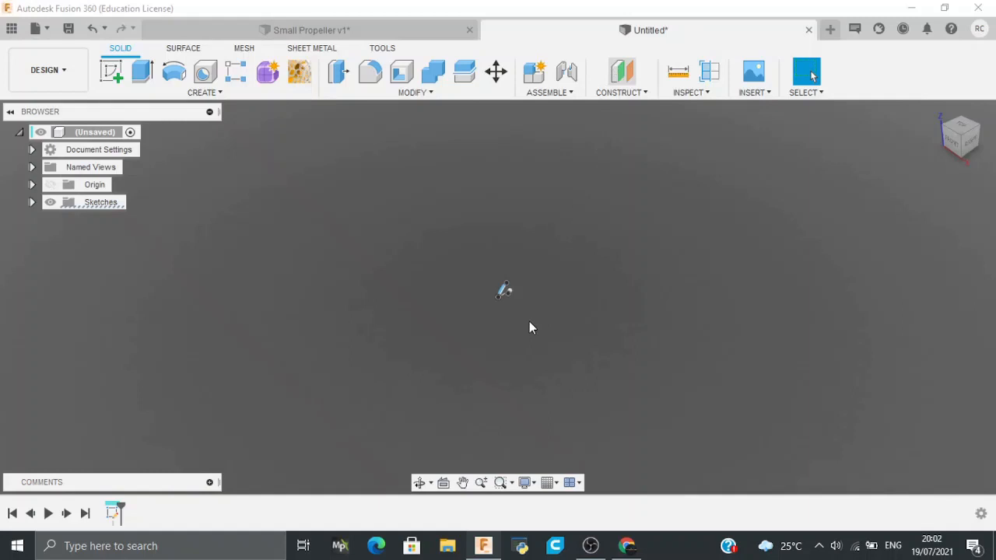
- Create a 20 mm offset plane from the YZ plane and start a sketch on it
{"action": "left_click", "coordinate": [621, 71]}
{"action": "type", "text": "20"}
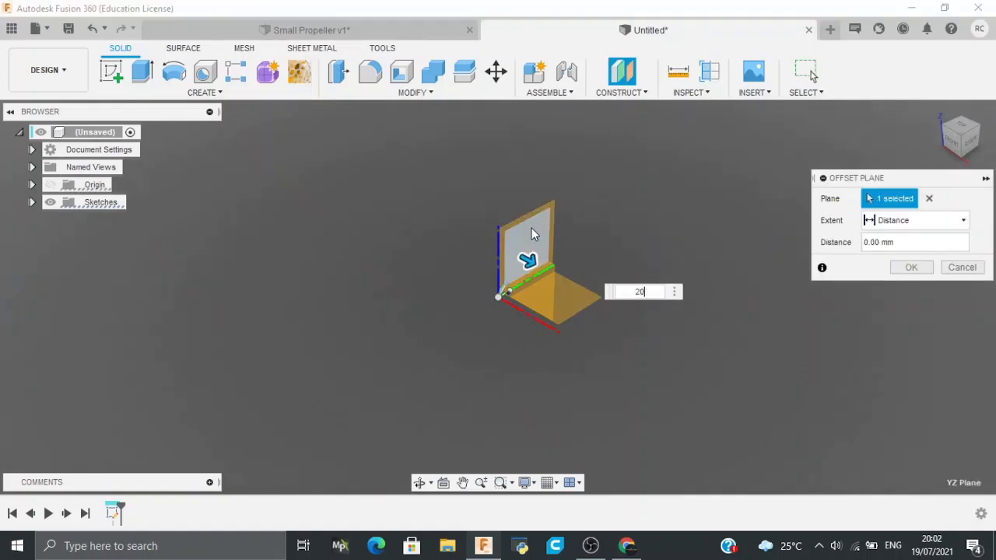
{"action": "left_click", "coordinate": [911, 267]}
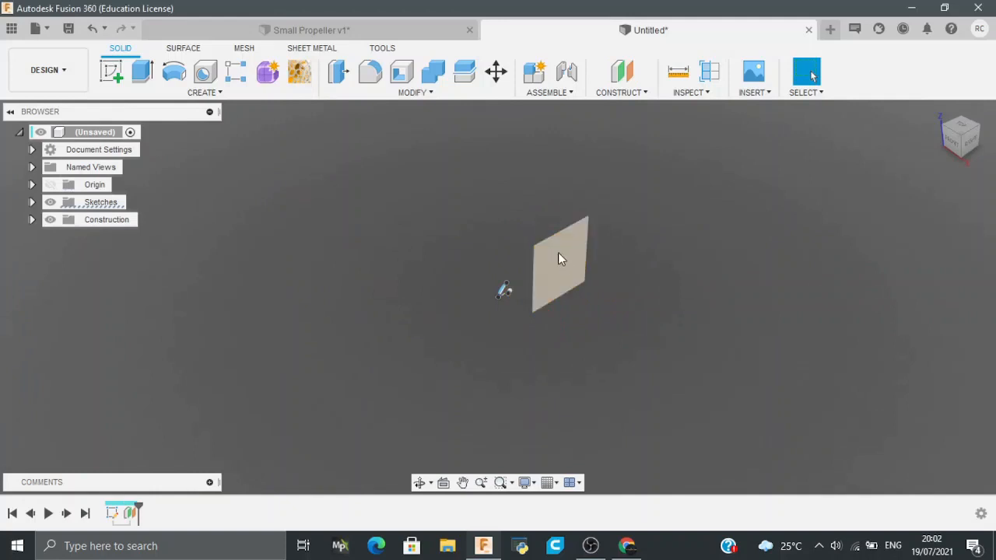
{"action": "left_click", "coordinate": [560, 264]}
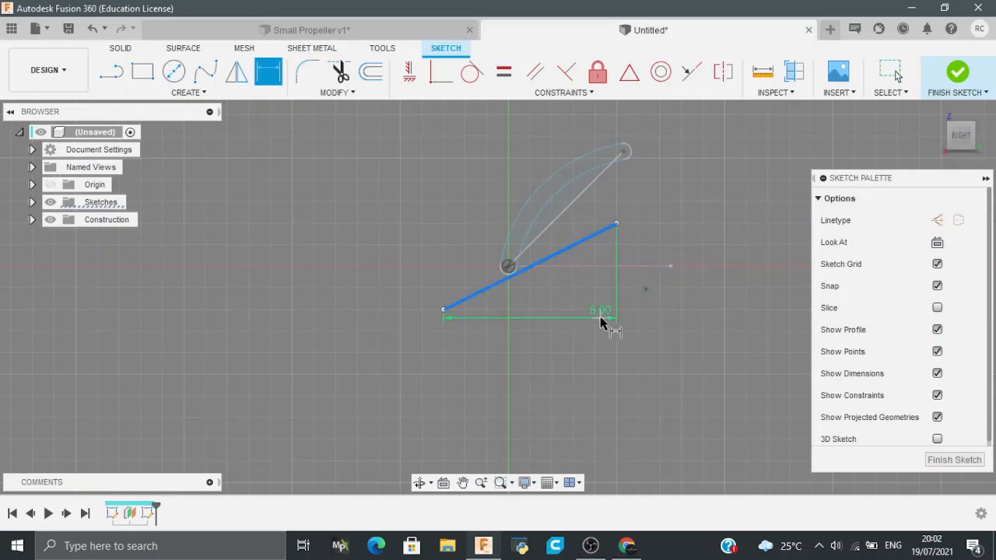
- Dimension the line to 15 mm at 20°, with 1.5 mm and 7.5 mm origin offsets
{"action": "left_click", "coordinate": [601, 310]}
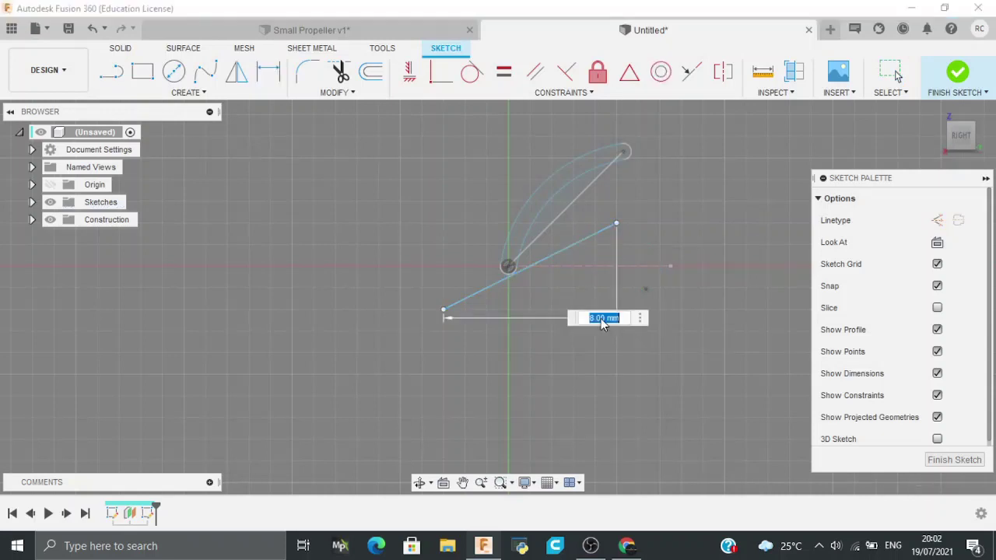
{"action": "type", "text": "45"}
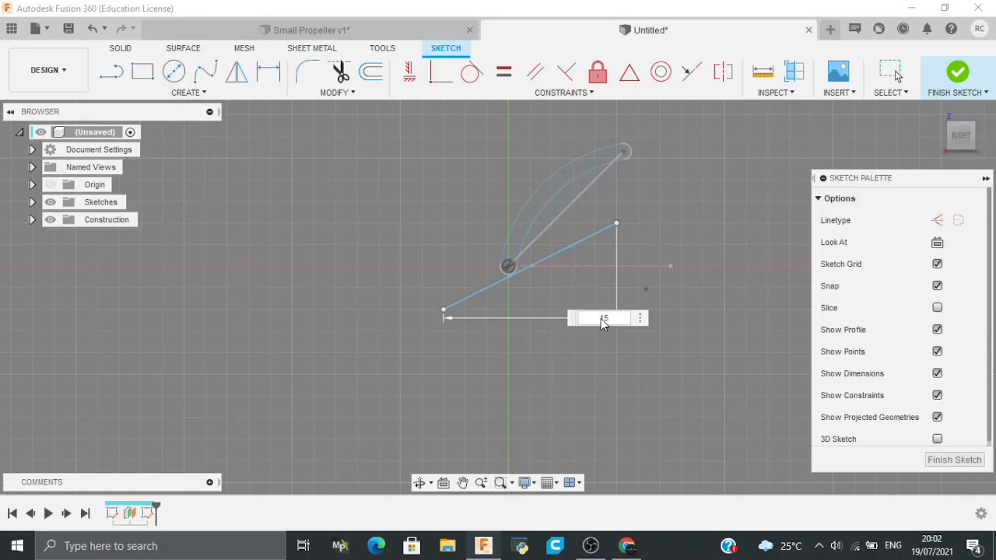
{"action": "key", "text": "Return"}
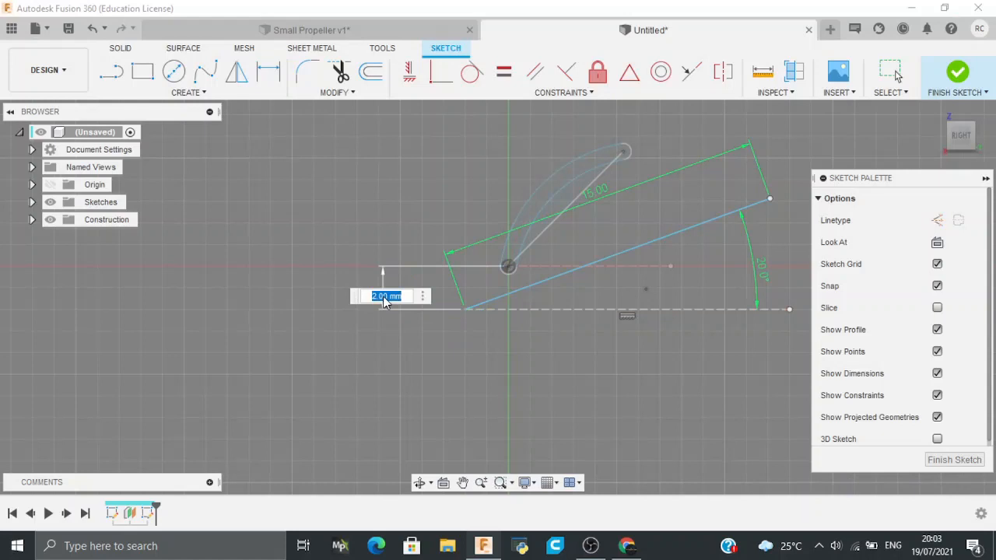
{"action": "type", "text": "5"}
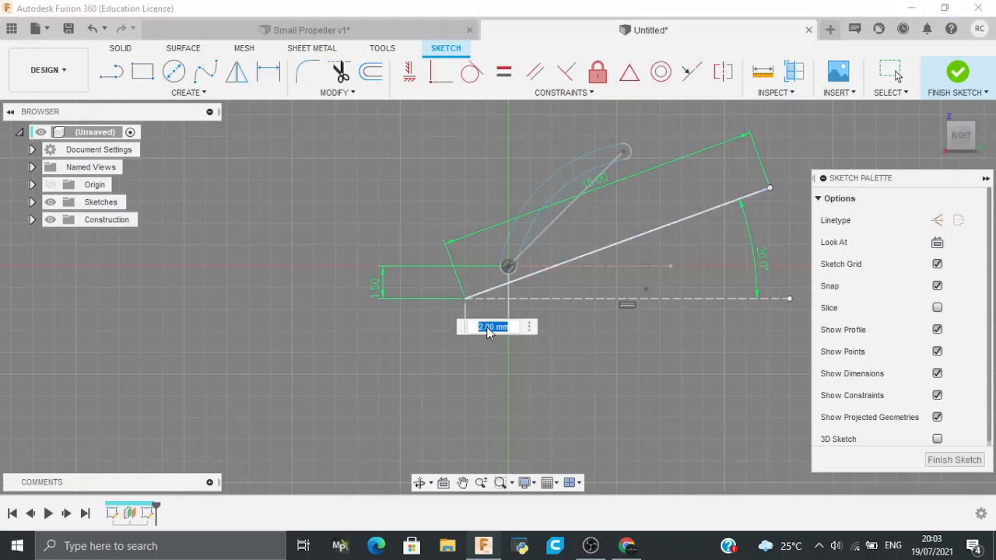
{"action": "type", "text": "7.5"}
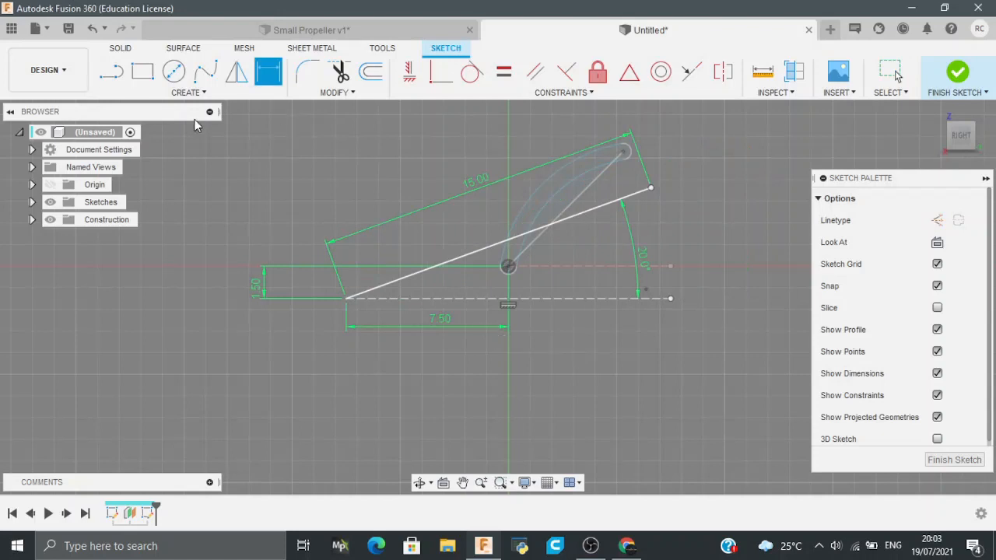
- Draw a 0.5-wide slot along the slanted 15 mm line
{"action": "left_click", "coordinate": [188, 92]}
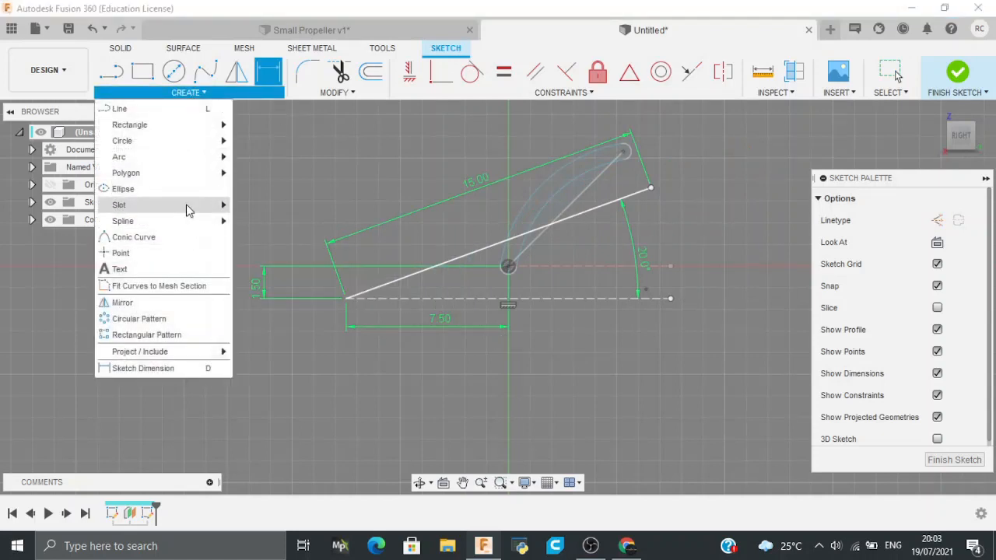
{"action": "left_click", "coordinate": [118, 205]}
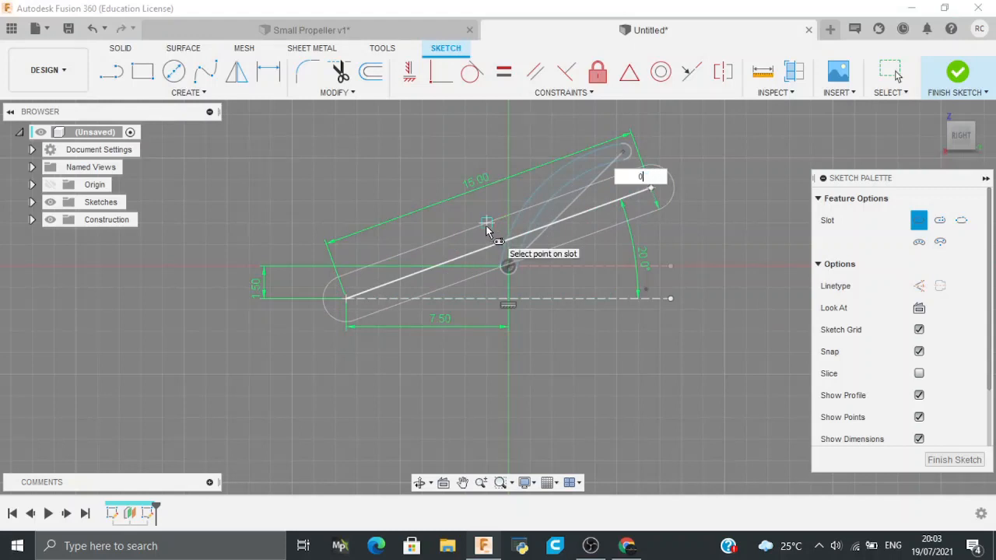
{"action": "type", "text": "0.5"}
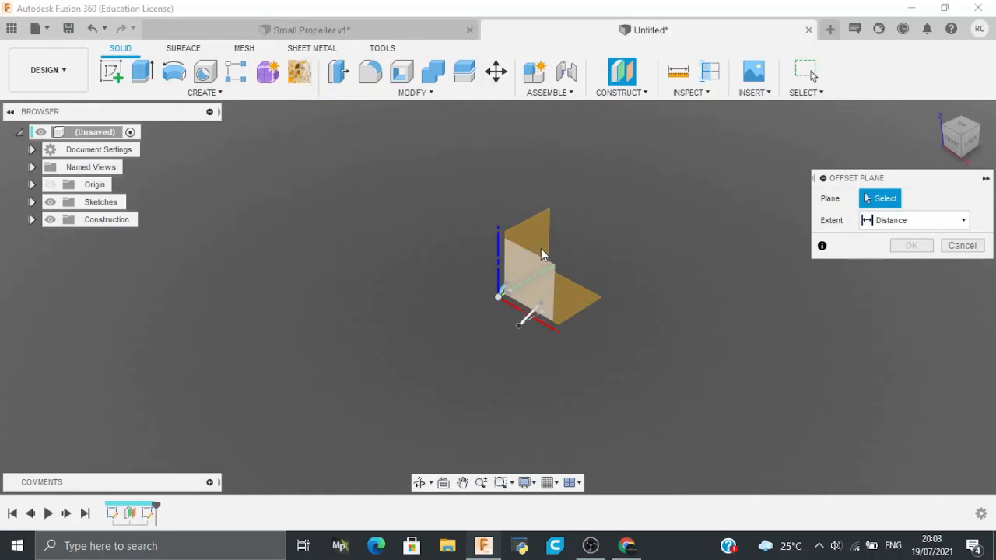
- Offset a third plane from a base plane and sketch a short horizontal line on it
{"action": "left_click", "coordinate": [525, 233]}
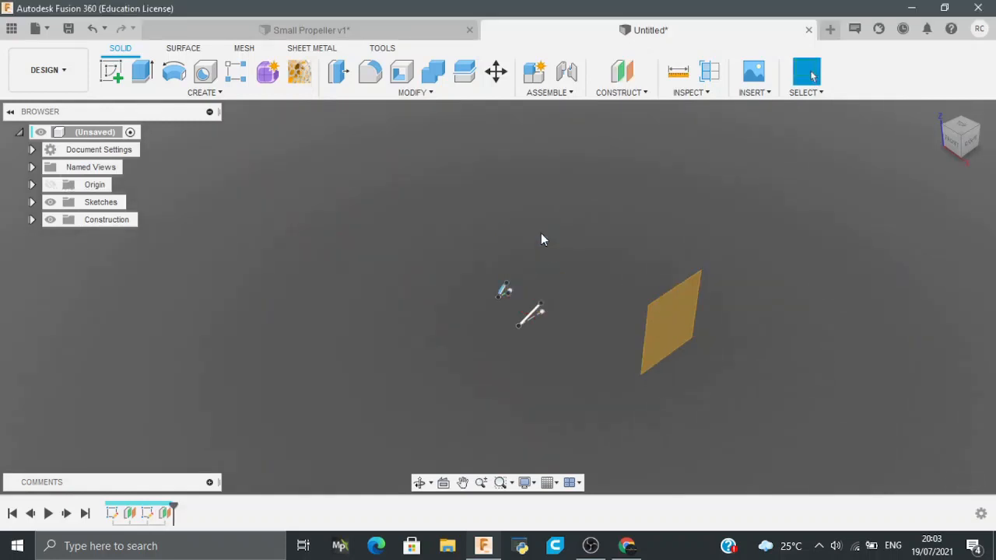
{"action": "left_click", "coordinate": [672, 325]}
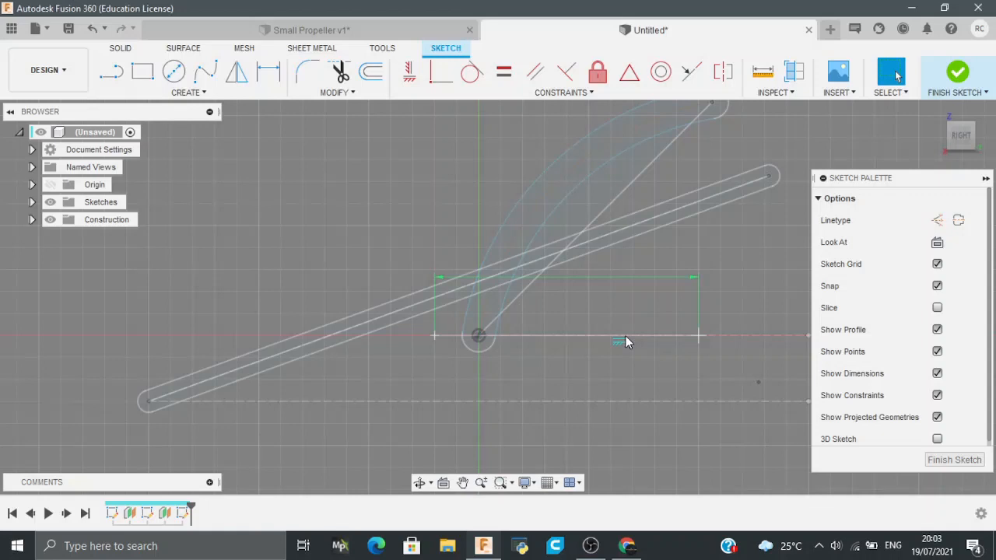
{"action": "left_click", "coordinate": [188, 92]}
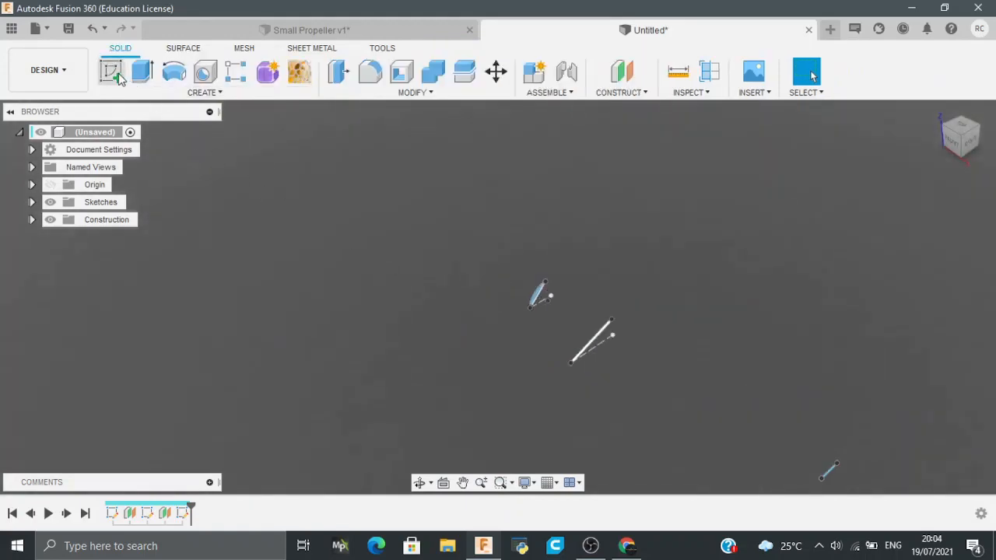
- Start a 3D sketch and join the hub, middle and tip profiles with spline curves
{"action": "left_click", "coordinate": [112, 72]}
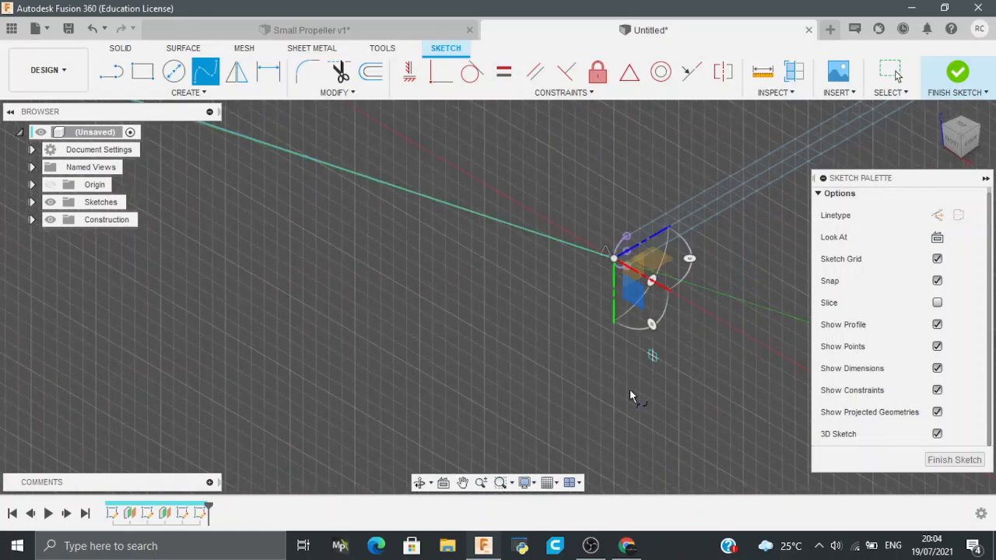
{"action": "mouse_move", "coordinate": [676, 187]}
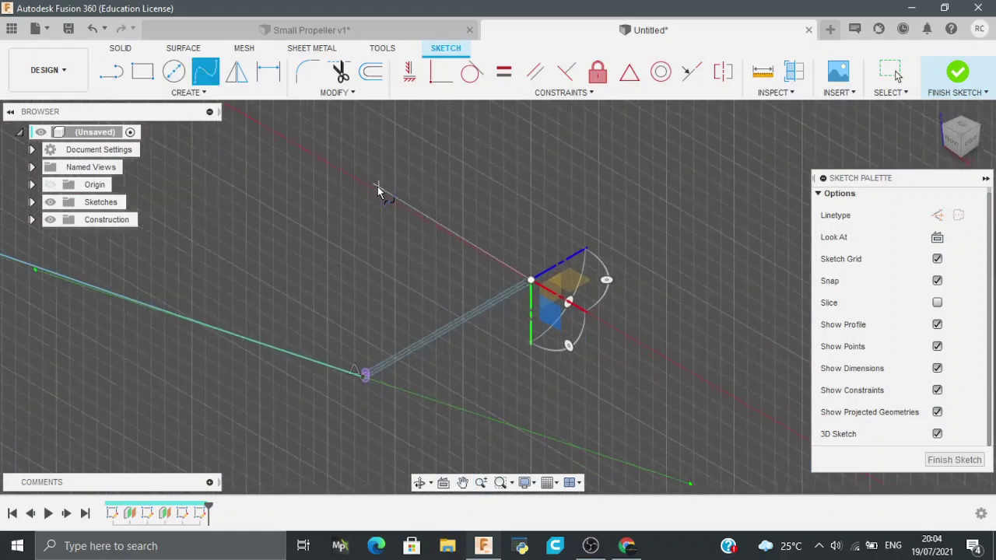
{"action": "left_click_drag", "start_coordinate": [377, 191], "coordinate": [479, 354]}
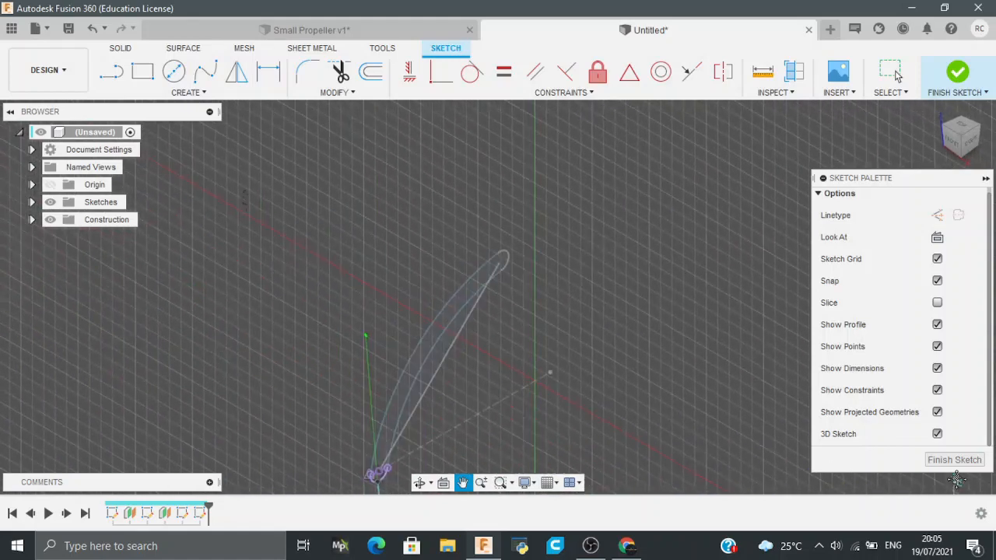
{"action": "left_click", "coordinate": [206, 71]}
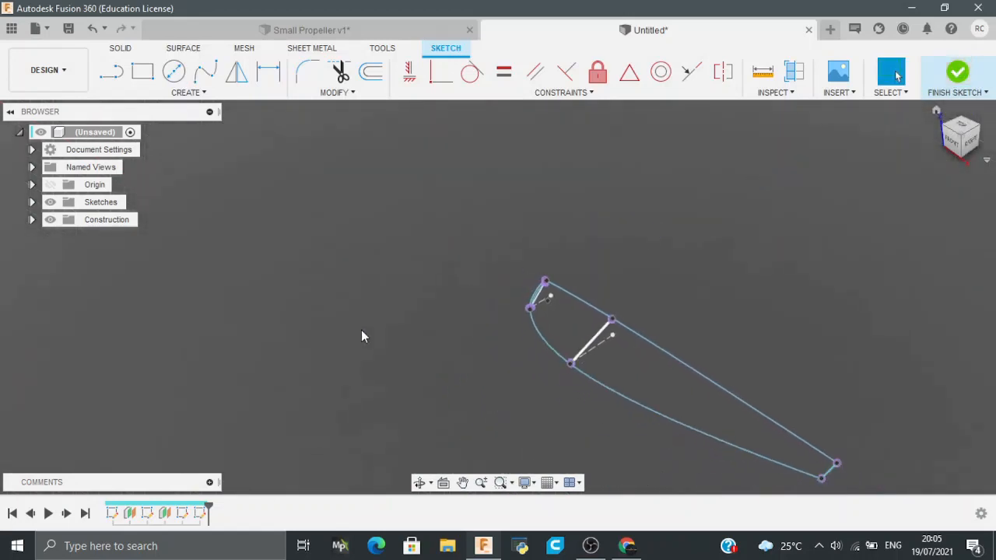
- Loft Profiles 1–3 using the two outline curves as rails into a solid blade
{"action": "left_click", "coordinate": [957, 72]}
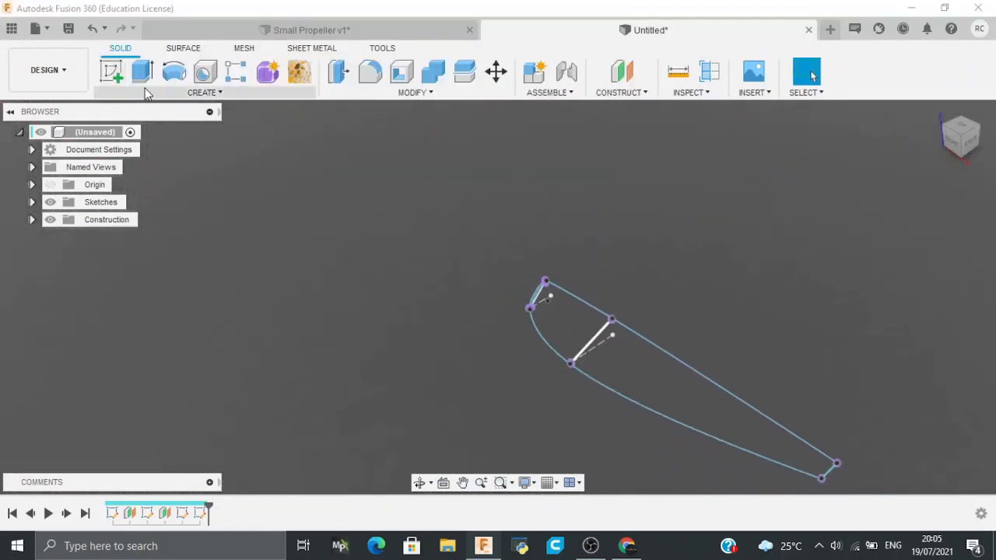
{"action": "mouse_move", "coordinate": [716, 382]}
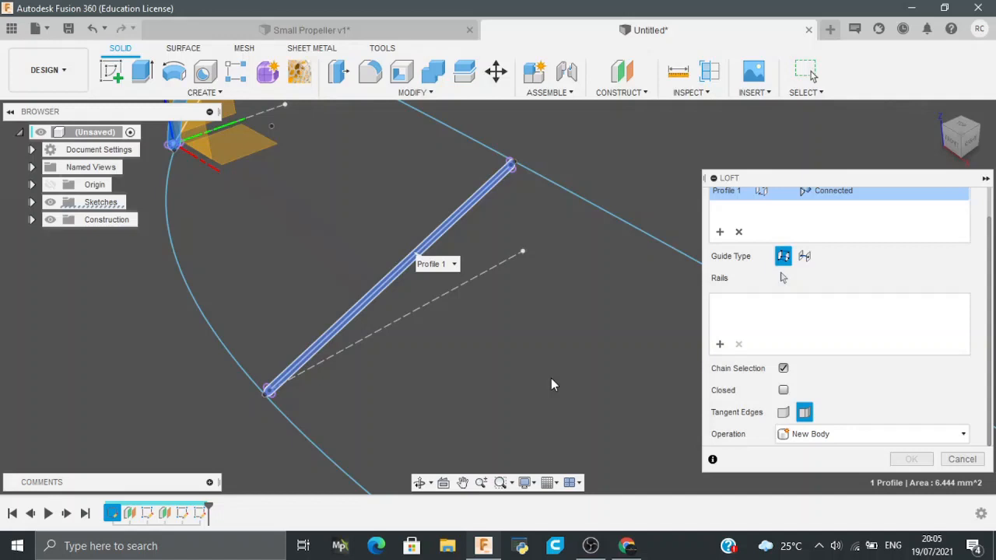
{"action": "left_click", "coordinate": [518, 203]}
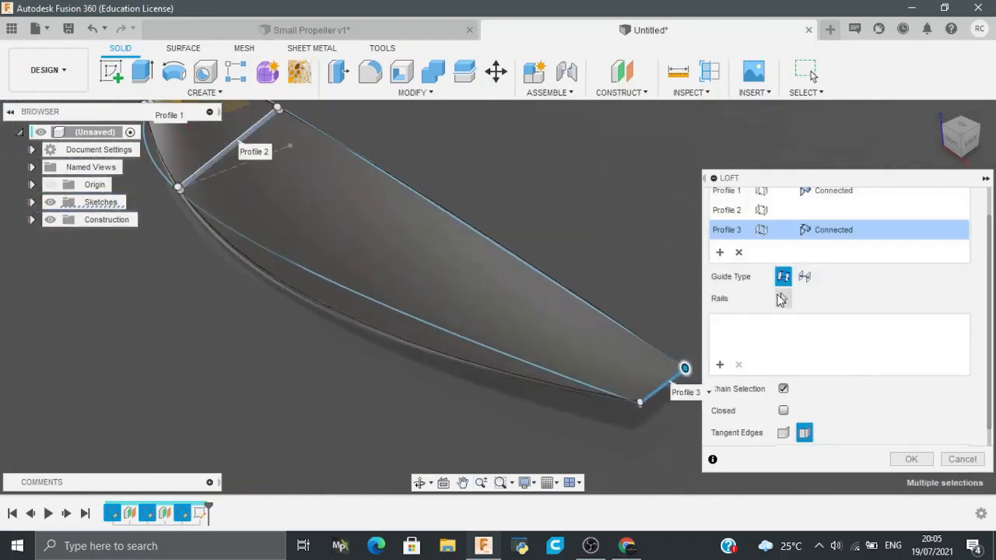
{"action": "left_click", "coordinate": [783, 298]}
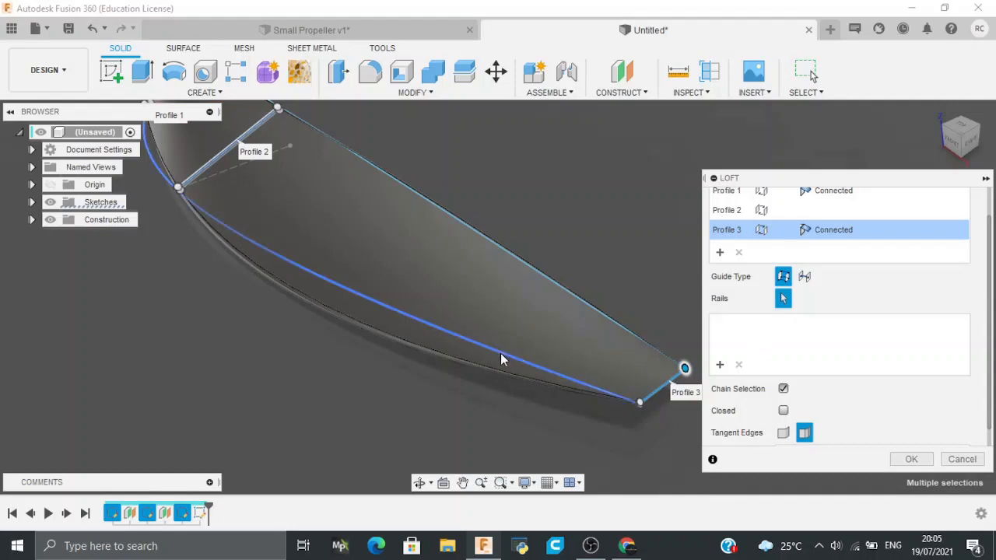
{"action": "mouse_move", "coordinate": [599, 314]}
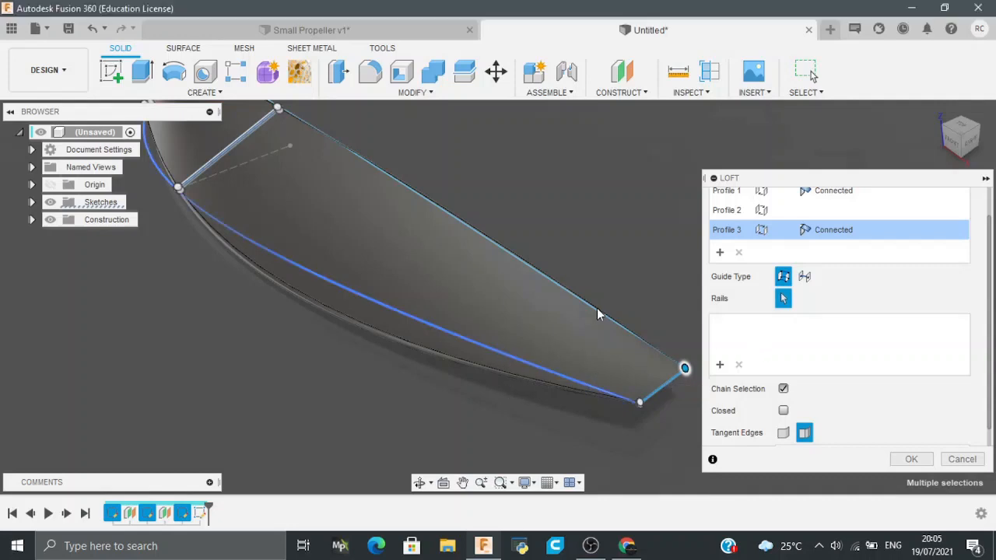
{"action": "left_click", "coordinate": [514, 363]}
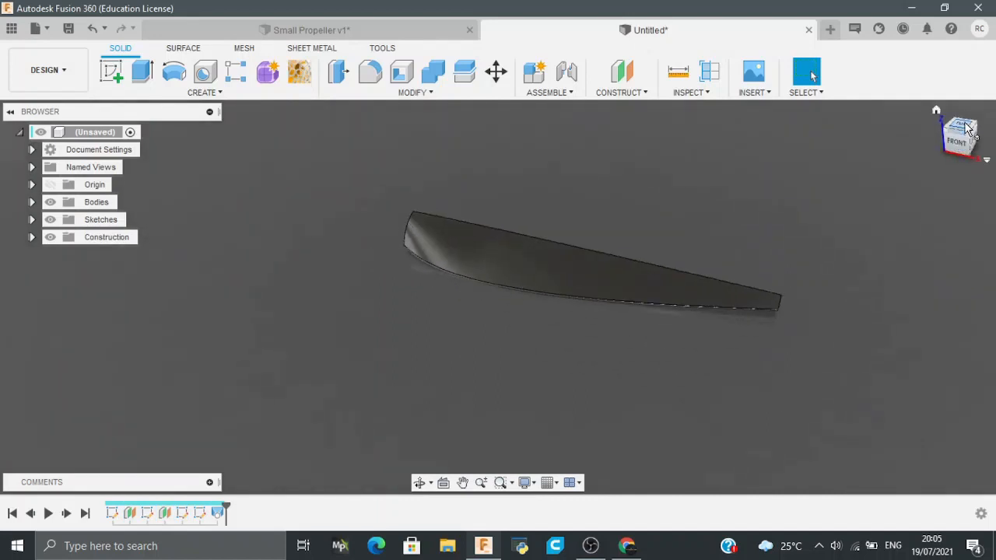
- Draw two concentric circles at the blade root on a new sketch, one sized 0.5
{"action": "left_click", "coordinate": [963, 139]}
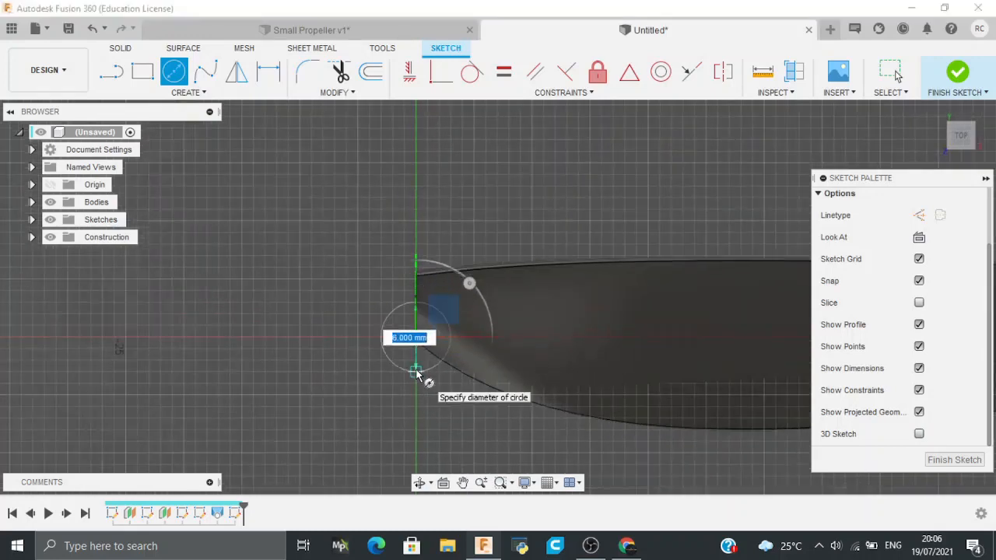
{"action": "type", "text": ".5"}
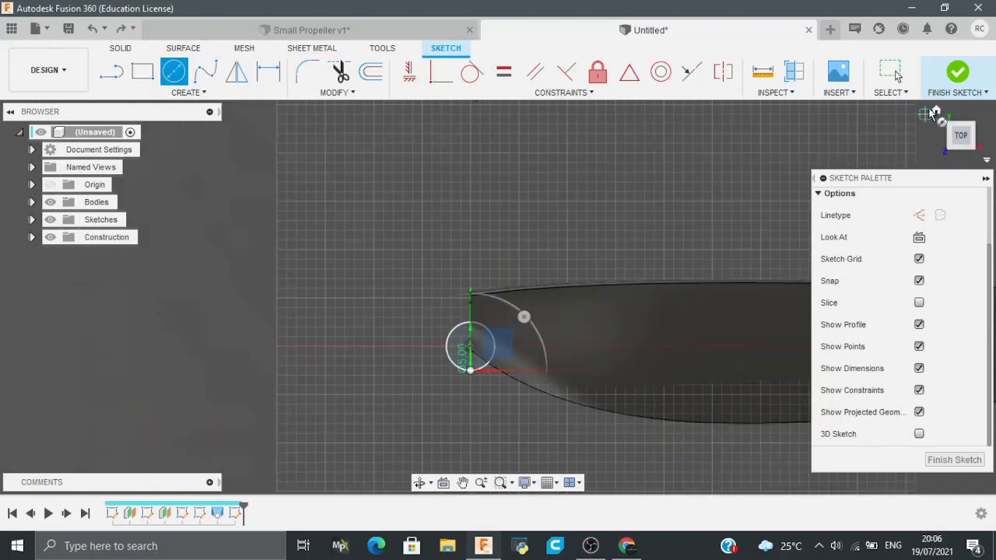
{"action": "left_click", "coordinate": [175, 71]}
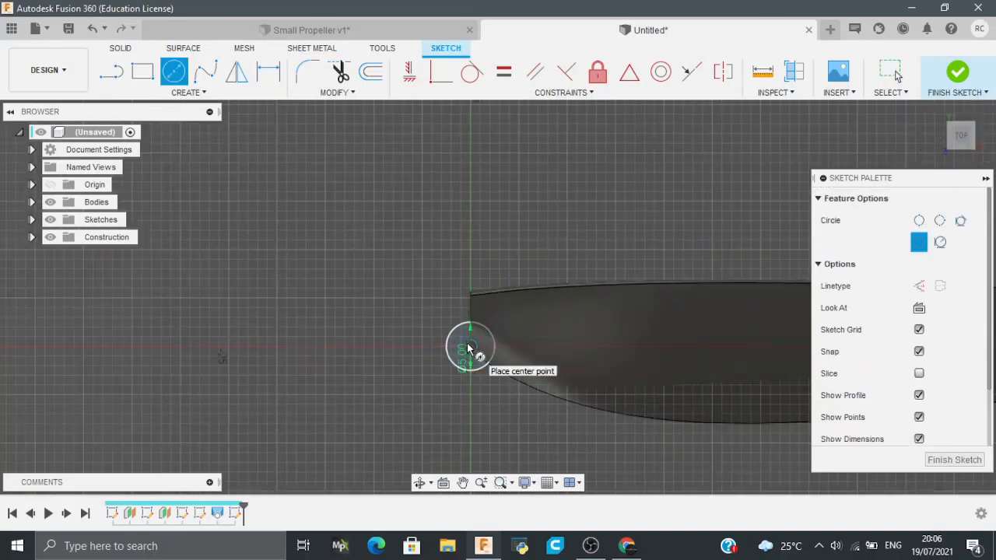
{"action": "left_click", "coordinate": [470, 347]}
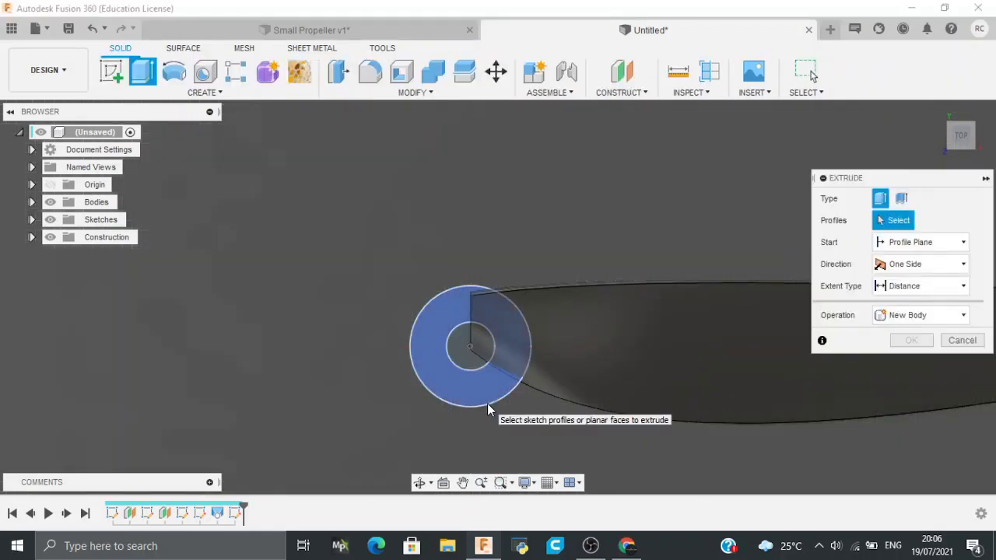
- Extrude the ring profile two-sided, 7.5 mm and 2.5 mm, choosing the combine operation
{"action": "left_click", "coordinate": [470, 346]}
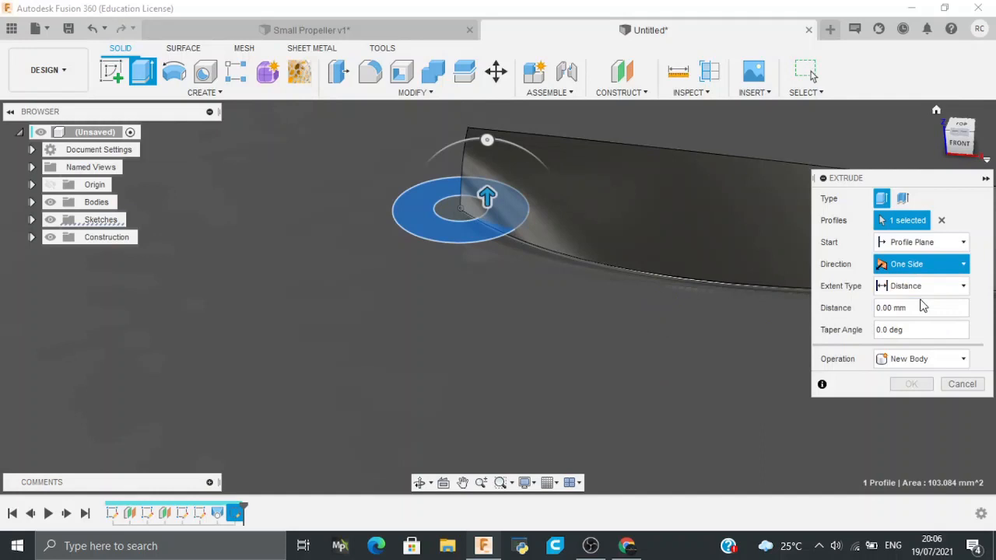
{"action": "left_click", "coordinate": [921, 264]}
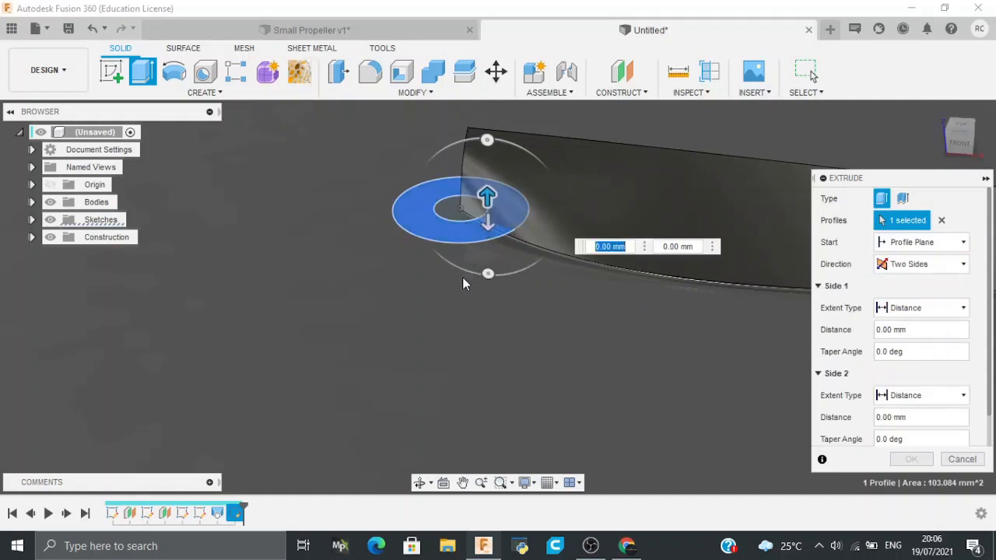
{"action": "type", "text": "7.5"}
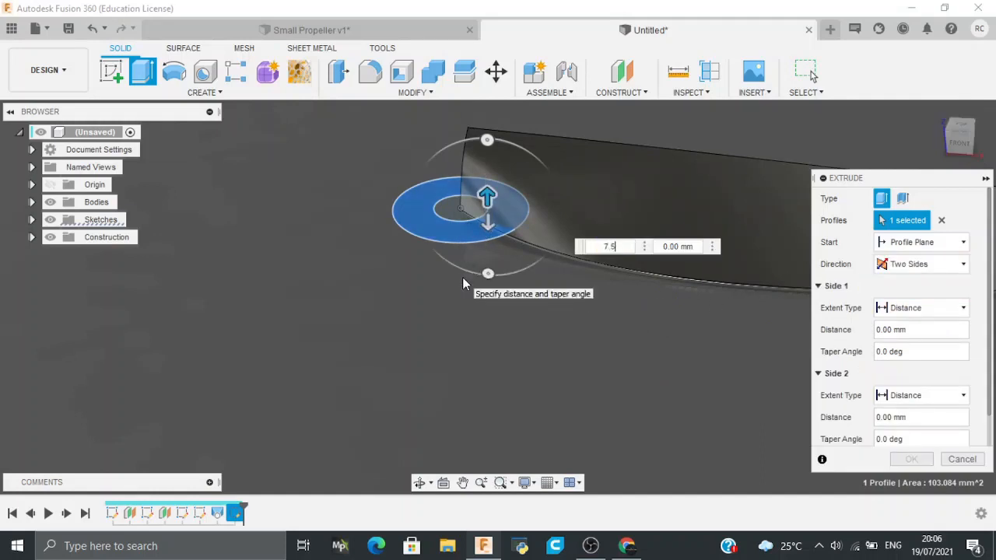
{"action": "mouse_move", "coordinate": [490, 229]}
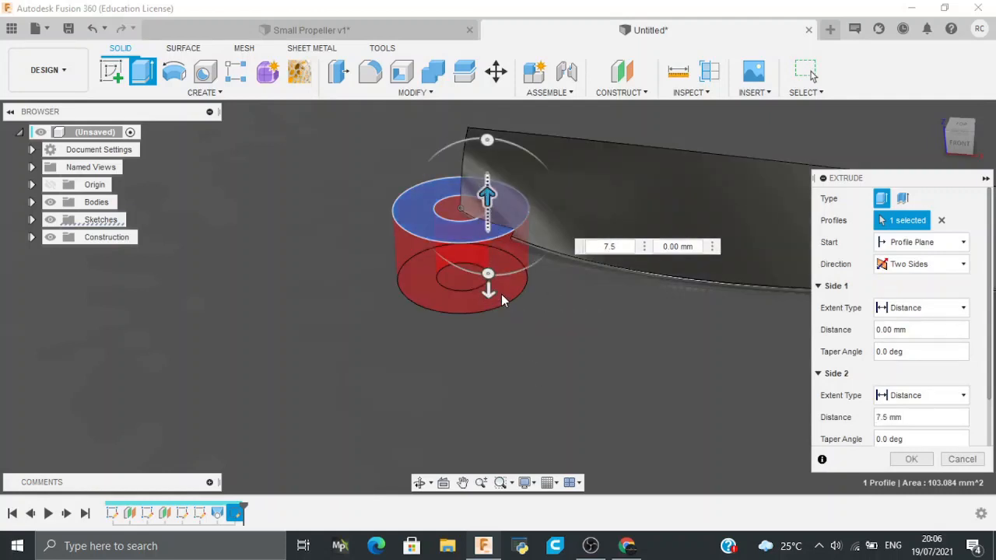
{"action": "mouse_move", "coordinate": [488, 196]}
{"action": "type", "text": "2.5"}
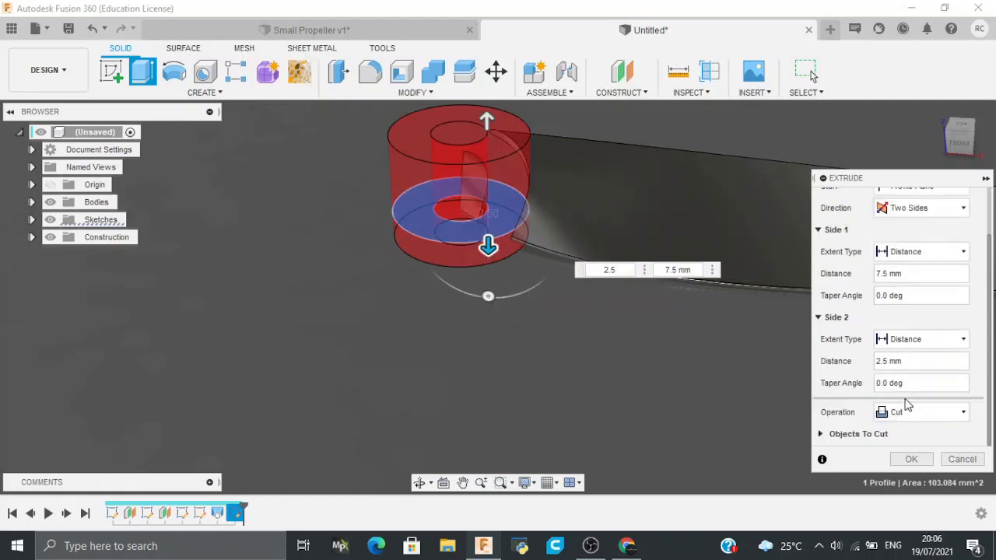
{"action": "left_click", "coordinate": [921, 412]}
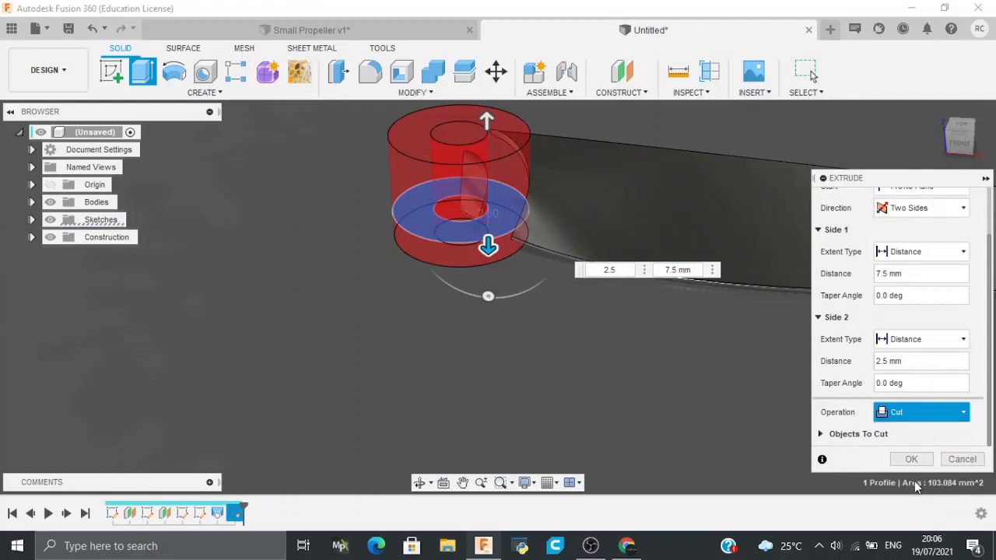
{"action": "left_click", "coordinate": [910, 459]}
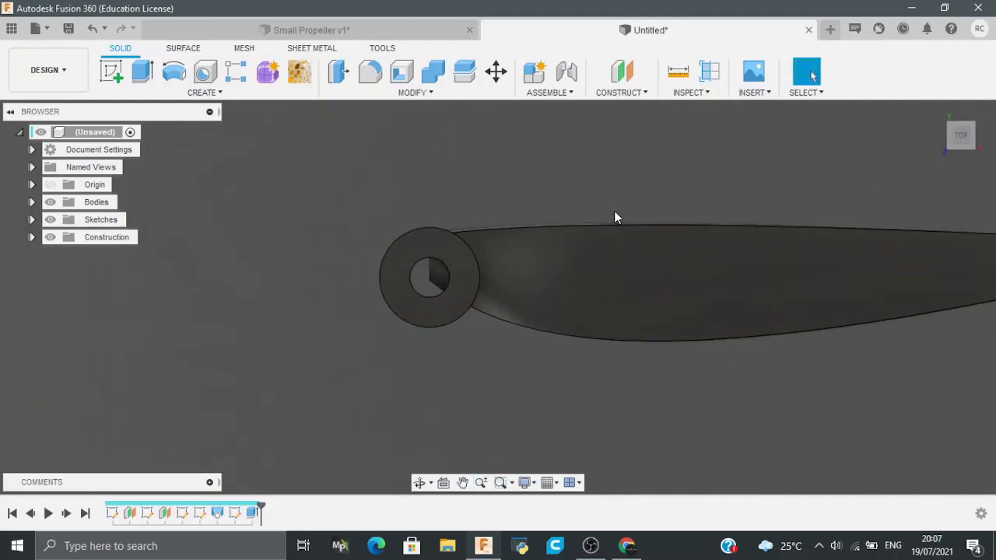
- Remove the leftover blade piece from the hub's center hole
{"action": "left_click", "coordinate": [496, 71]}
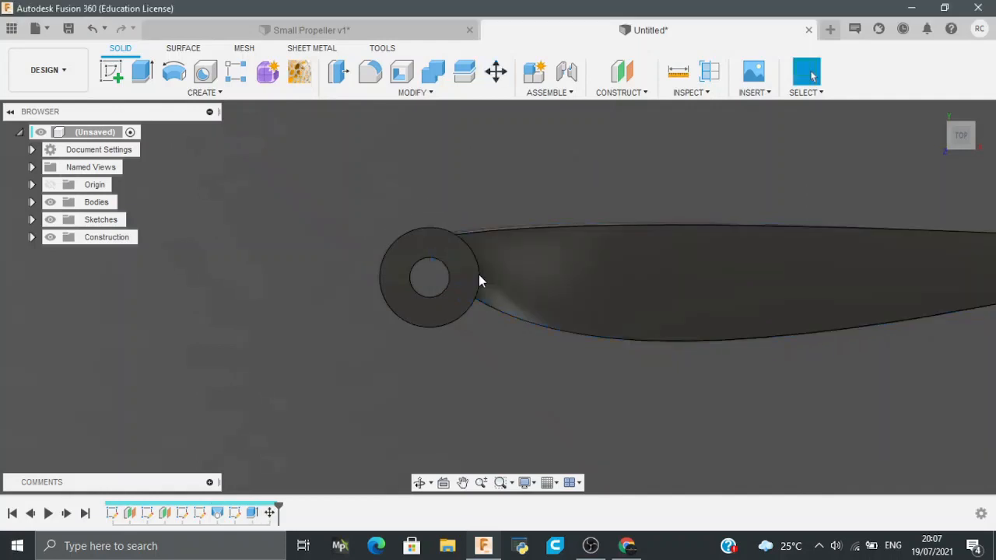
{"action": "left_click", "coordinate": [204, 77]}
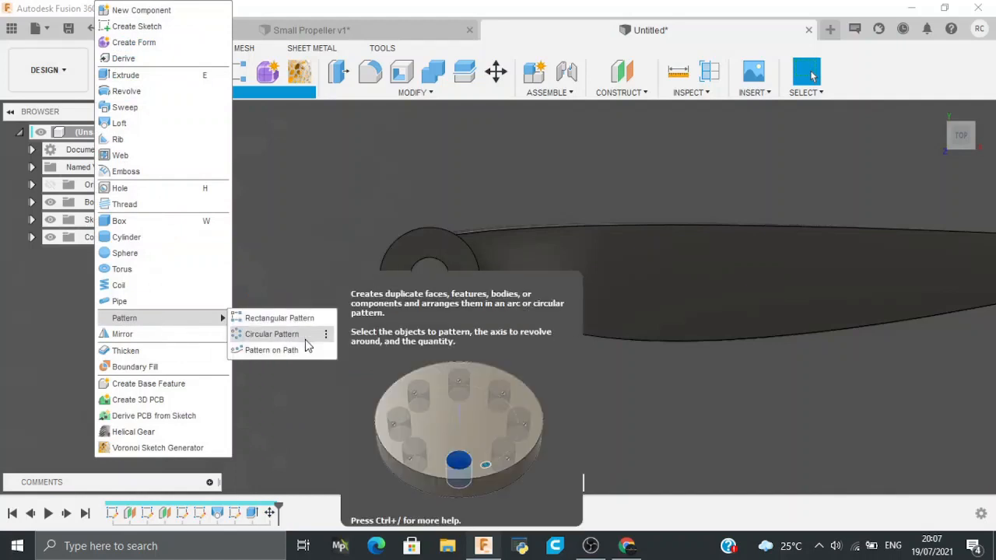
- Circular-pattern the blade body around the hub's central axis, quantity 2
{"action": "left_click", "coordinate": [272, 334]}
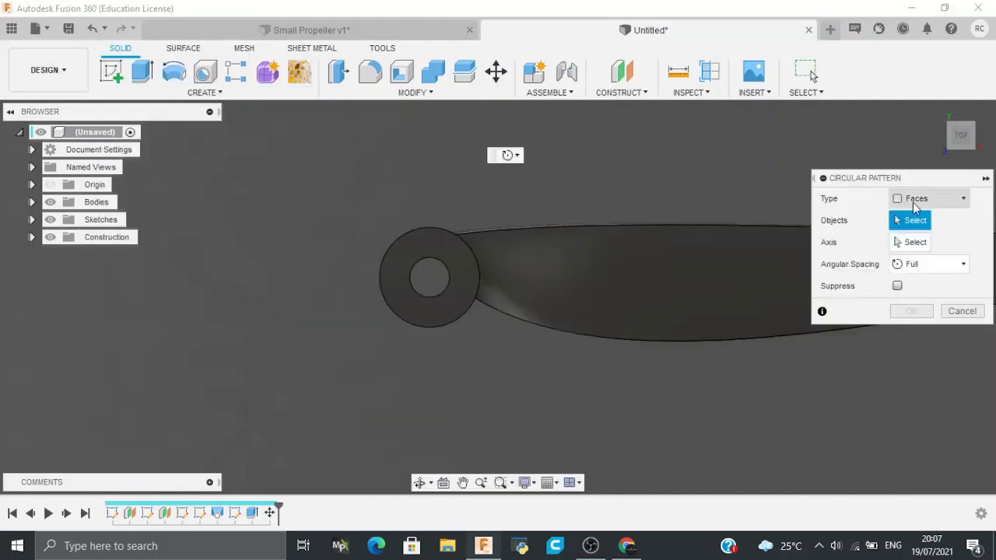
{"action": "left_click", "coordinate": [930, 197]}
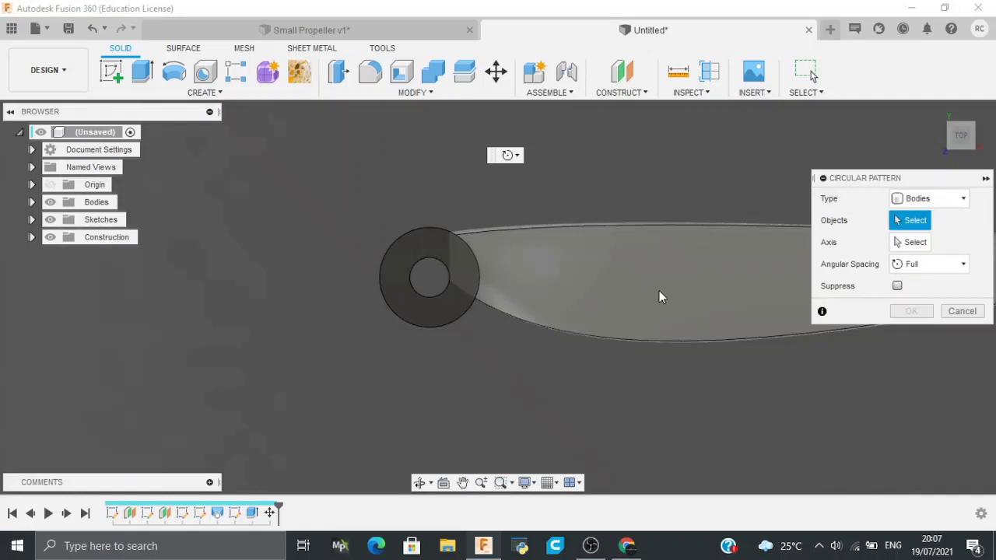
{"action": "left_click", "coordinate": [544, 280]}
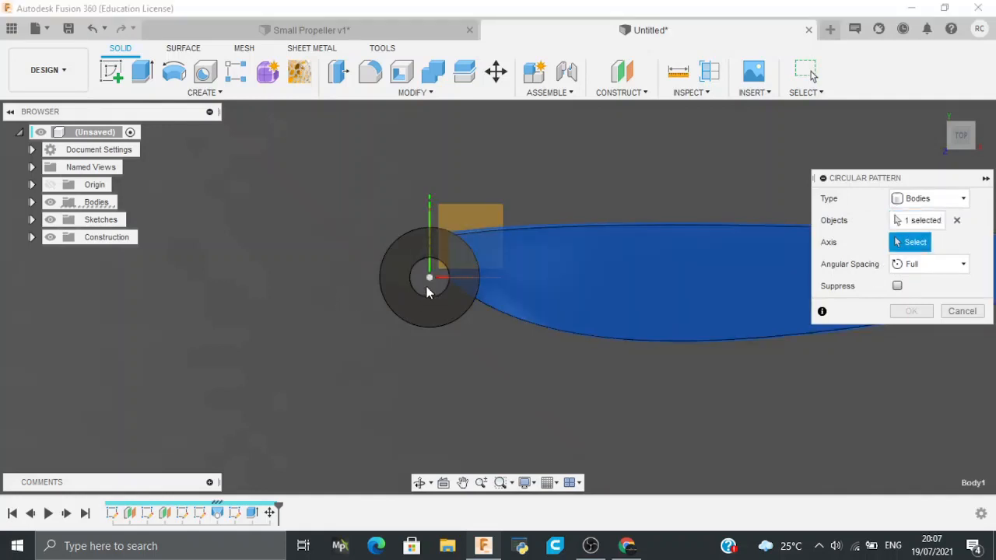
{"action": "left_click", "coordinate": [431, 277]}
{"action": "type", "text": "2"}
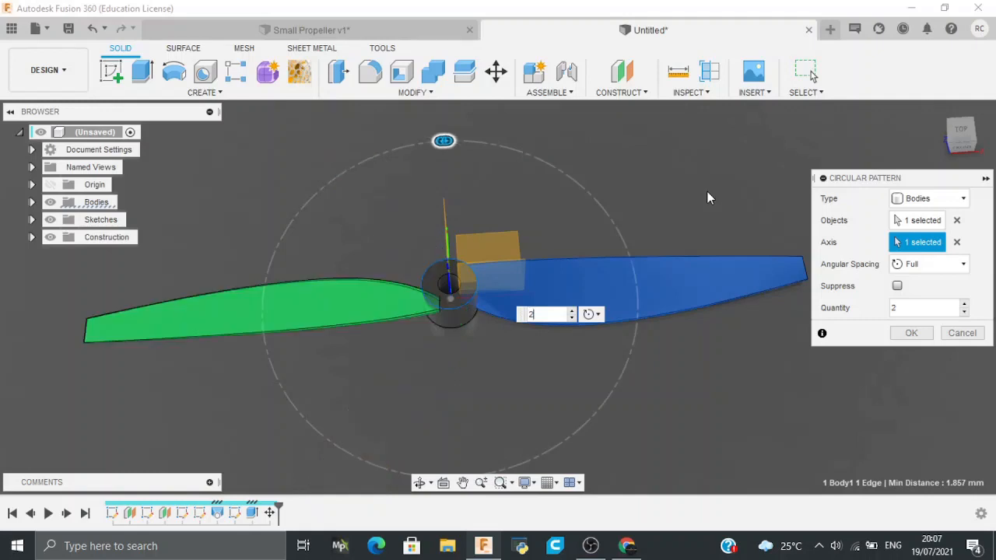
{"action": "mouse_move", "coordinate": [926, 360]}
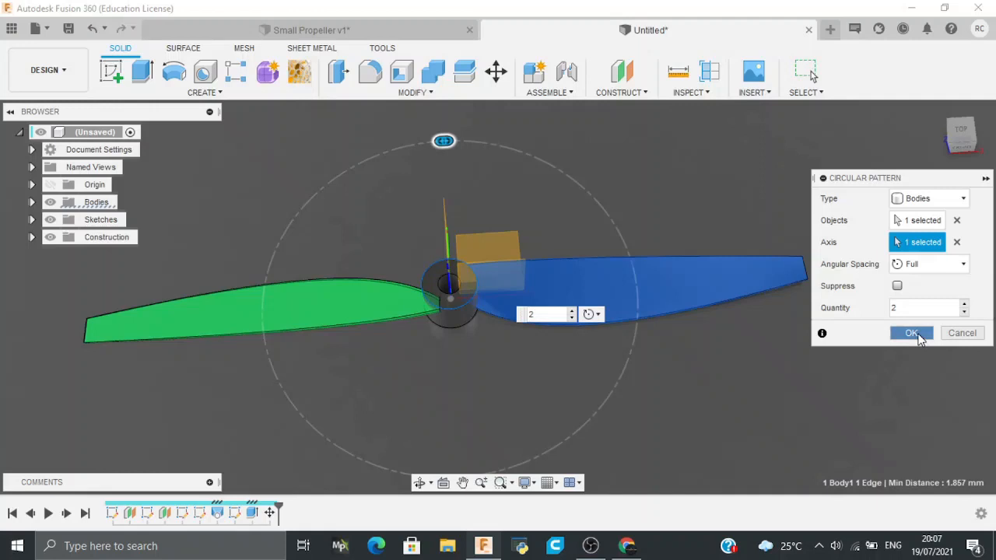
{"action": "left_click", "coordinate": [912, 333]}
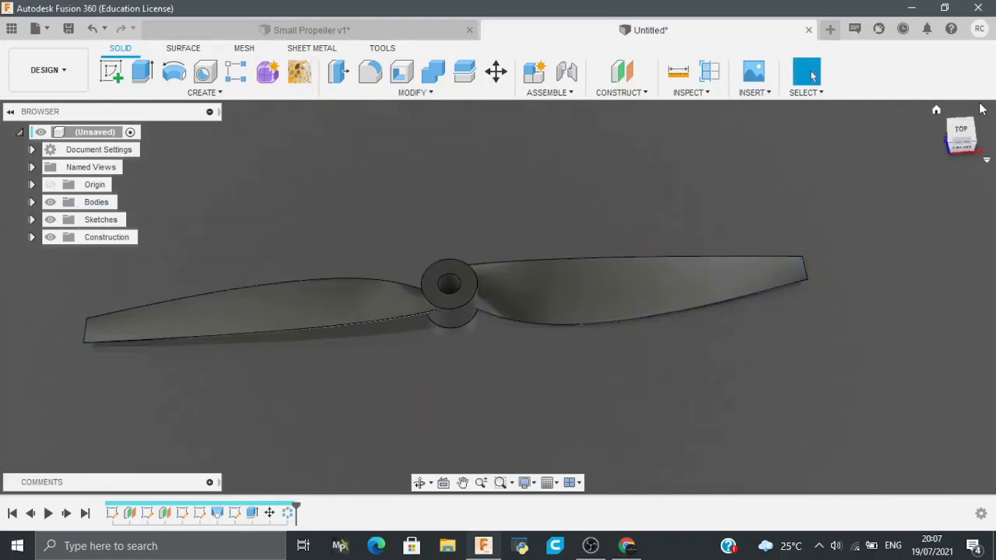
{"action": "left_click", "coordinate": [369, 71]}
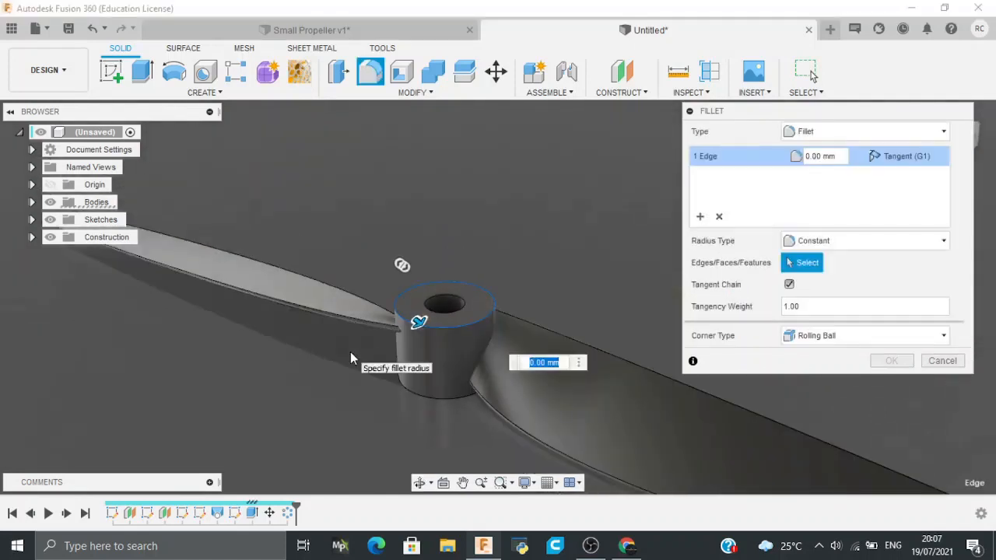
- Fillet the hub's top and lower edges with a 0.5 mm radius
{"action": "type", "text": "1"}
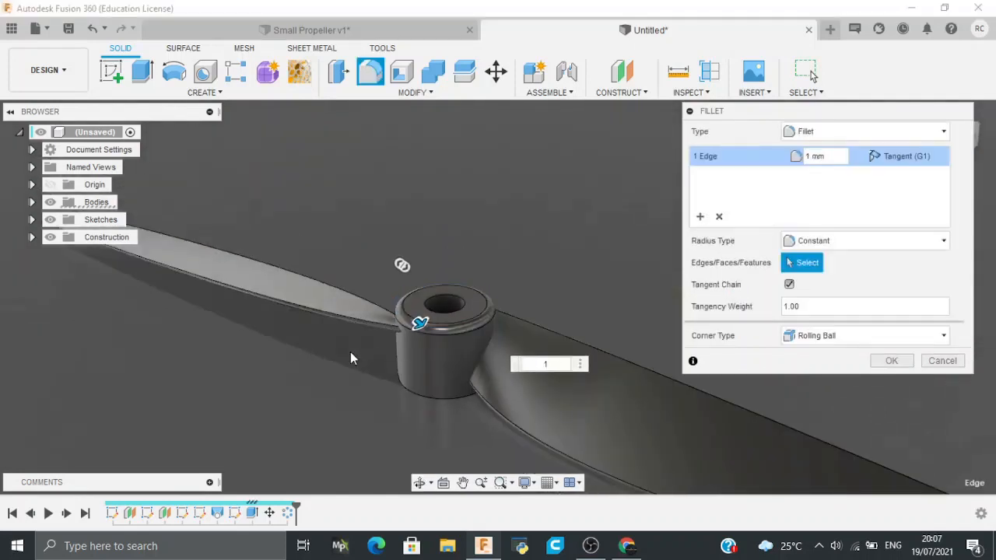
{"action": "mouse_move", "coordinate": [351, 358]}
{"action": "type", "text": "5"}
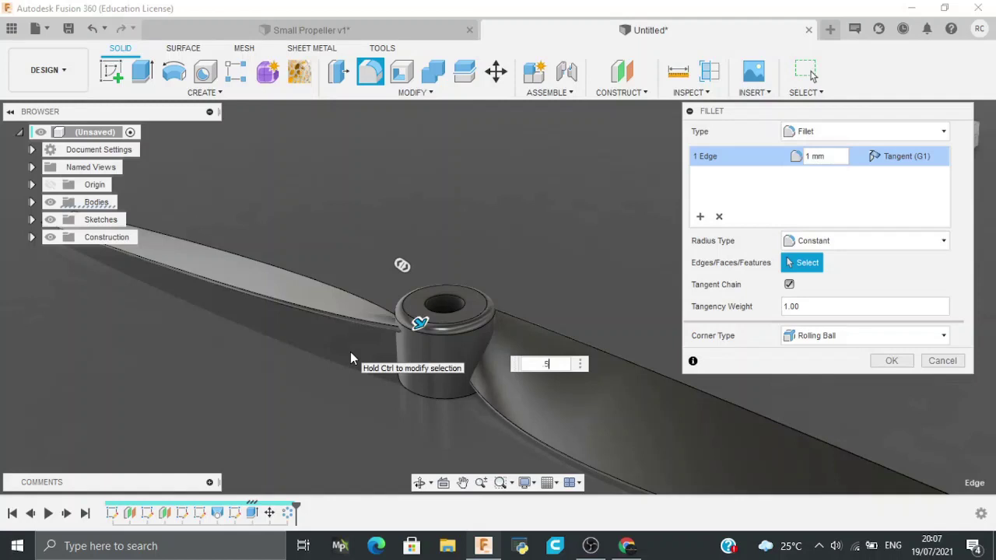
{"action": "type", "text": ".5"}
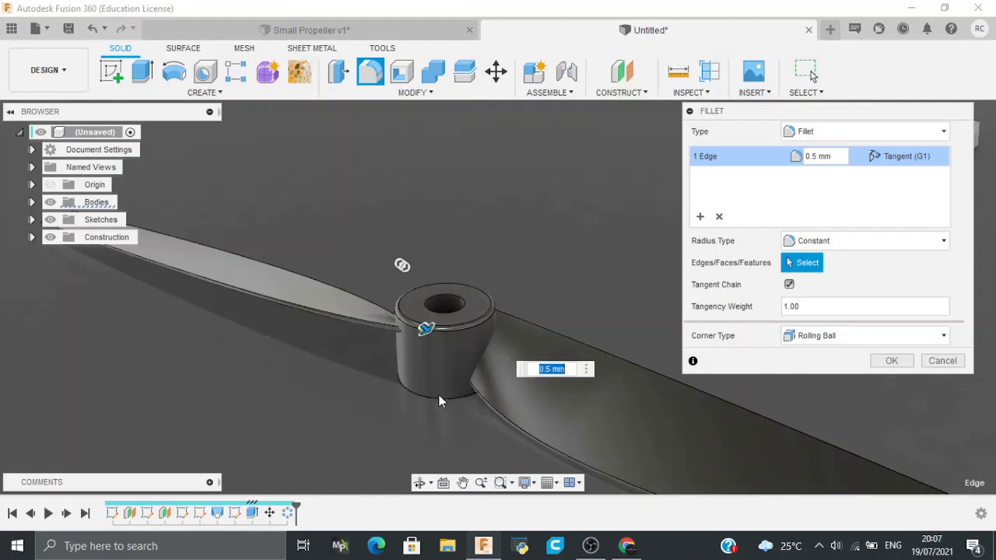
{"action": "mouse_move", "coordinate": [467, 397]}
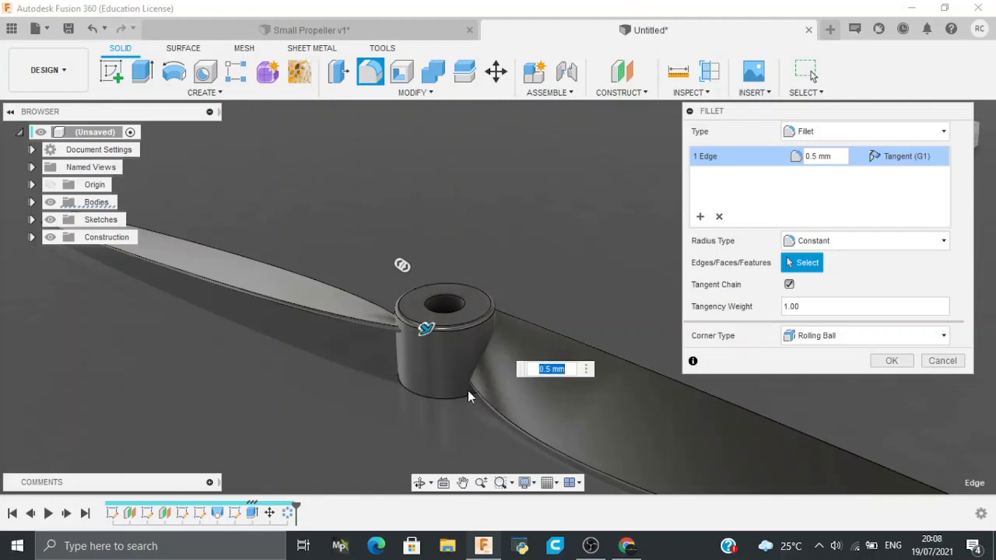
{"action": "left_click", "coordinate": [719, 217]}
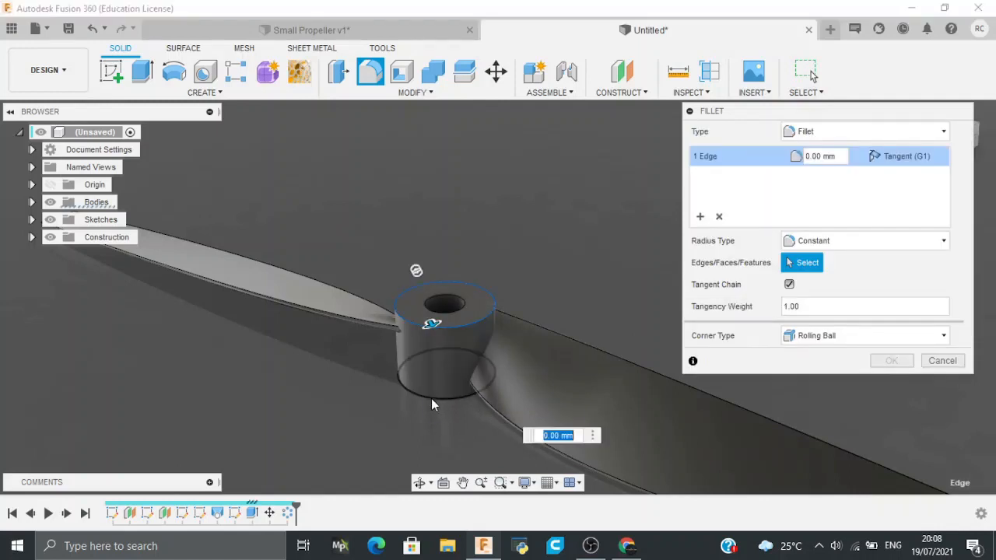
{"action": "left_click", "coordinate": [444, 393]}
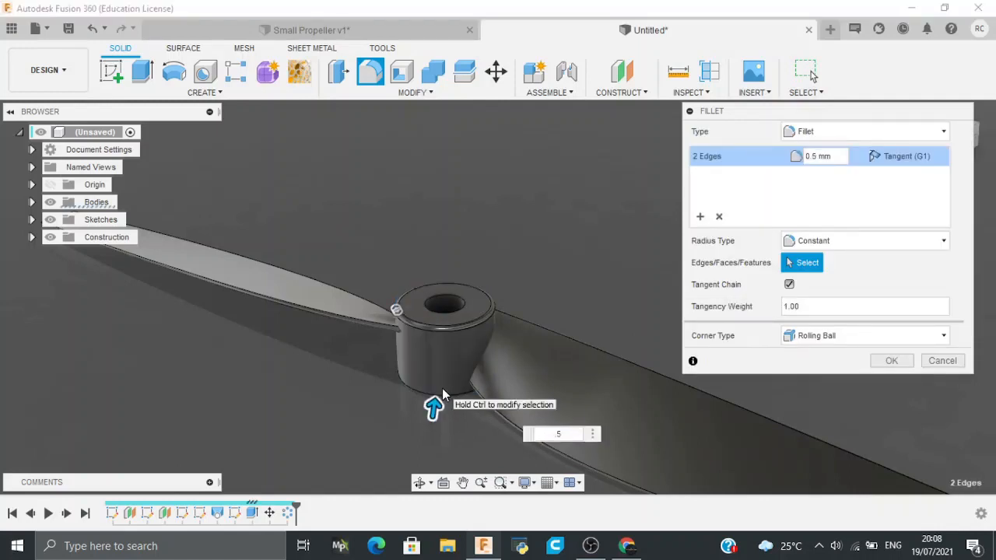
{"action": "left_click", "coordinate": [891, 360]}
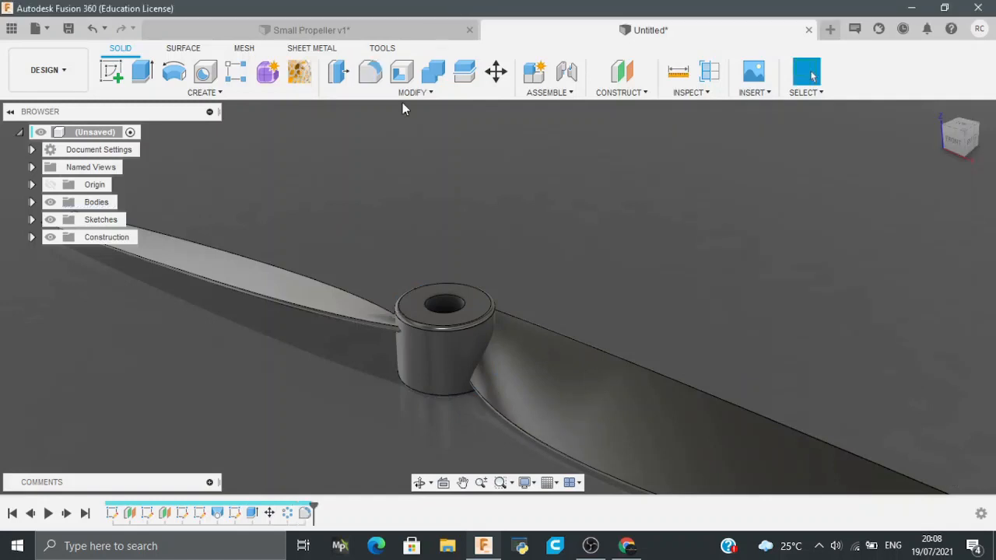
{"action": "left_click", "coordinate": [433, 72]}
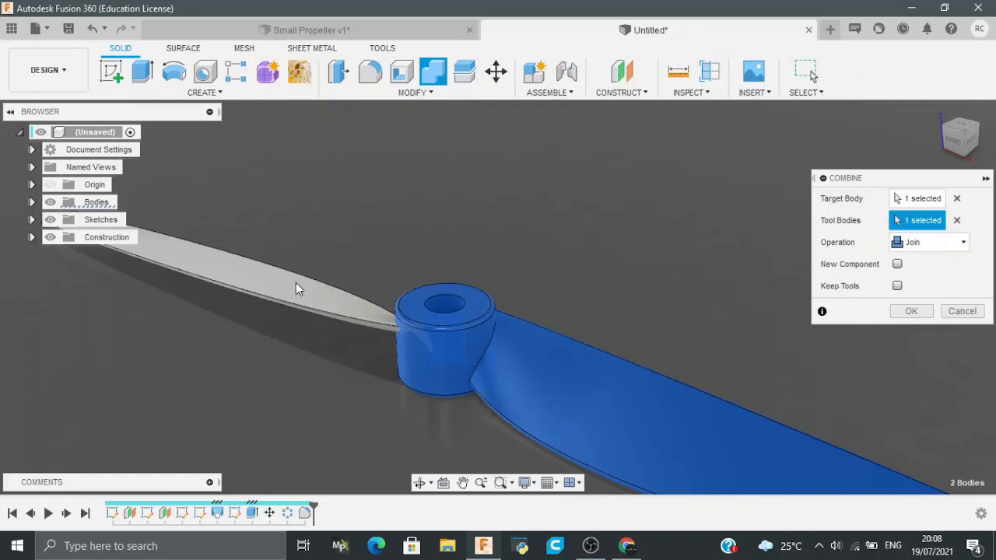
- Combine the hub and both blade bodies using Join
{"action": "left_click", "coordinate": [280, 280]}
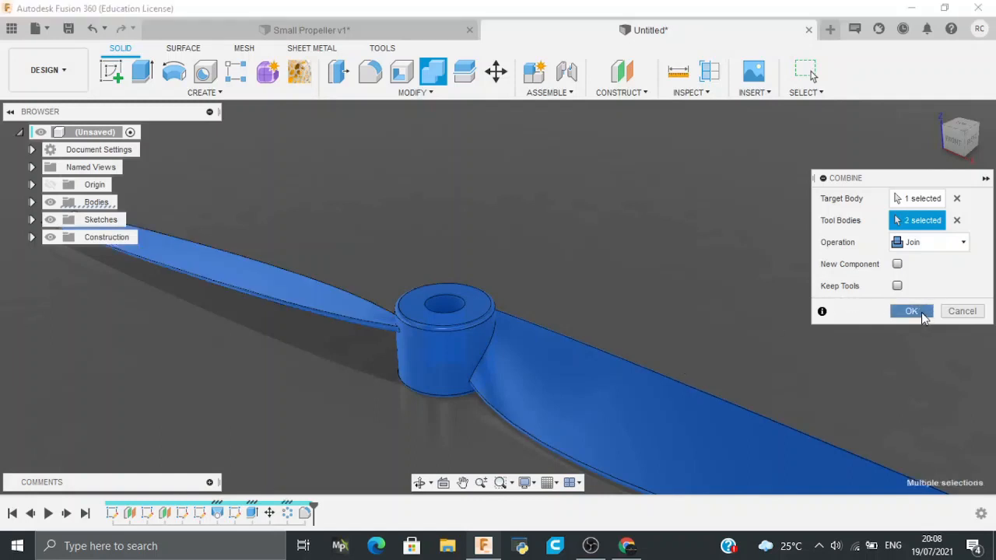
{"action": "left_click", "coordinate": [911, 311]}
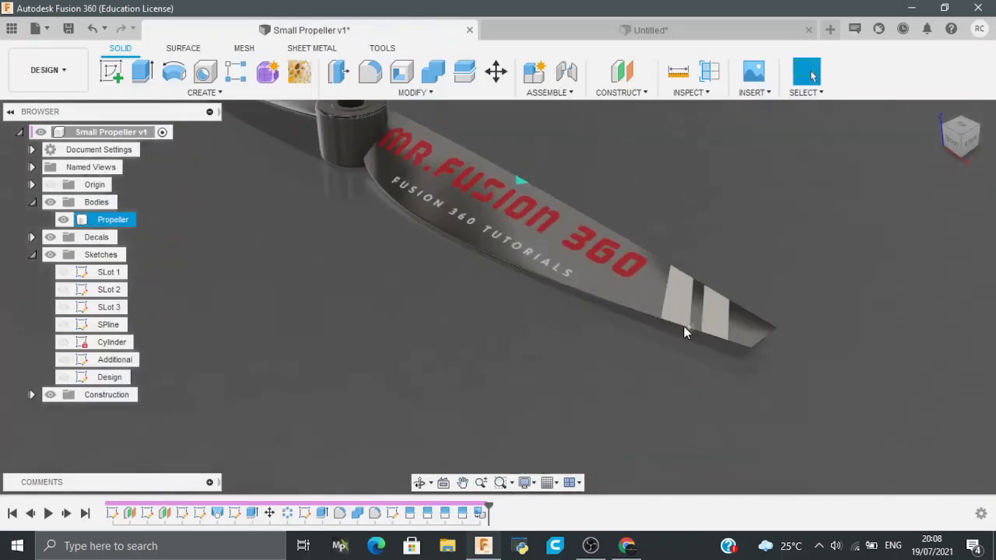
{"action": "mouse_move", "coordinate": [677, 288]}
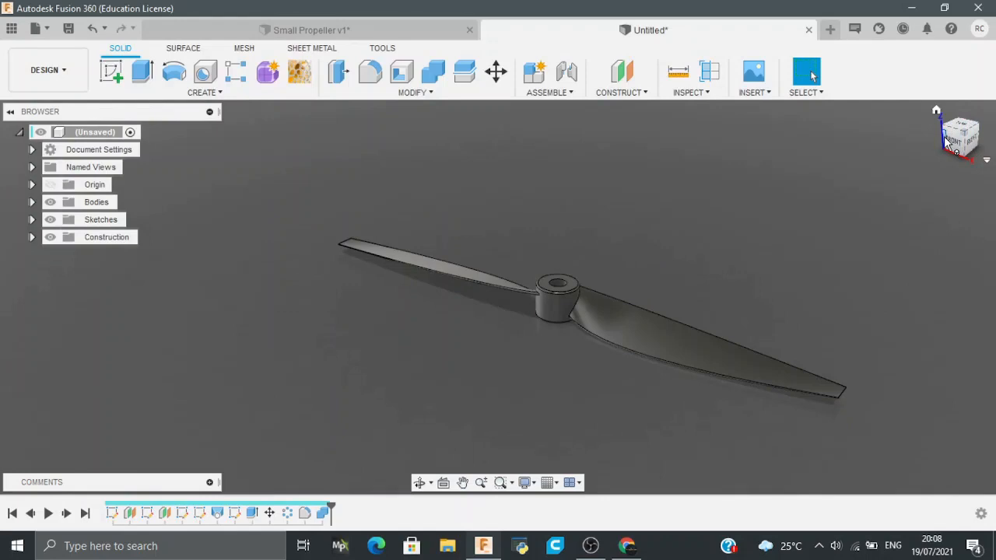
{"action": "mouse_move", "coordinate": [372, 171]}
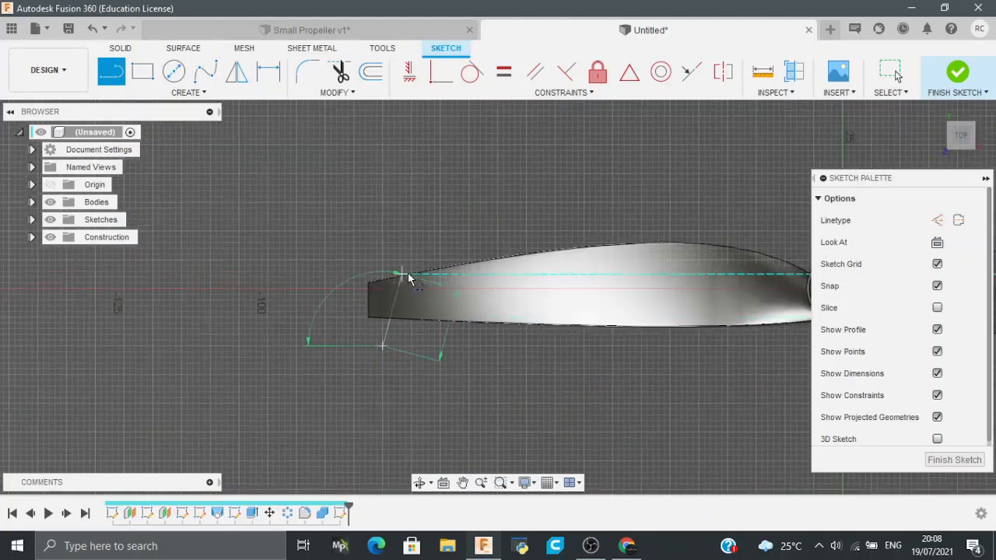
- Draw slanted stripe rectangles near each blade tip and finish the sketch
{"action": "left_click", "coordinate": [405, 269]}
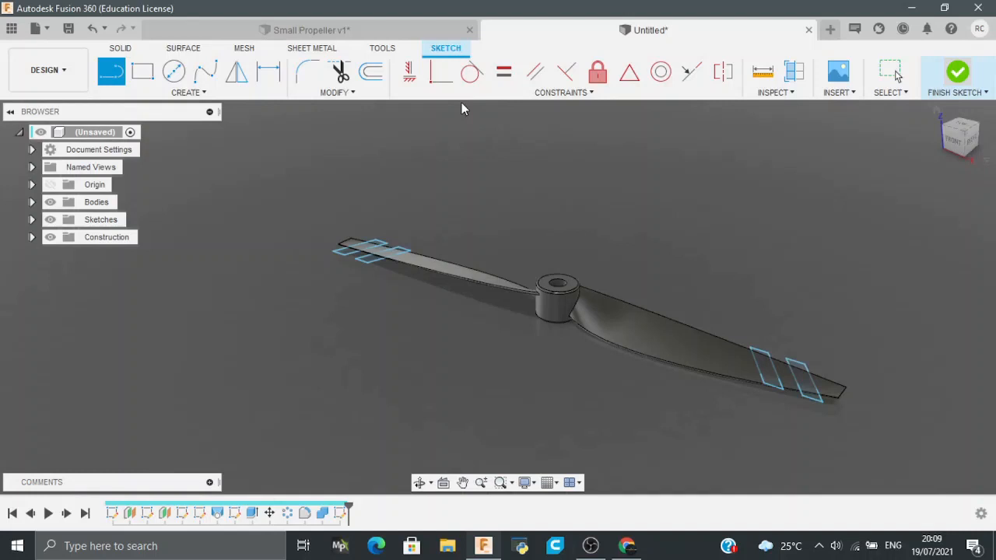
{"action": "left_click", "coordinate": [958, 72]}
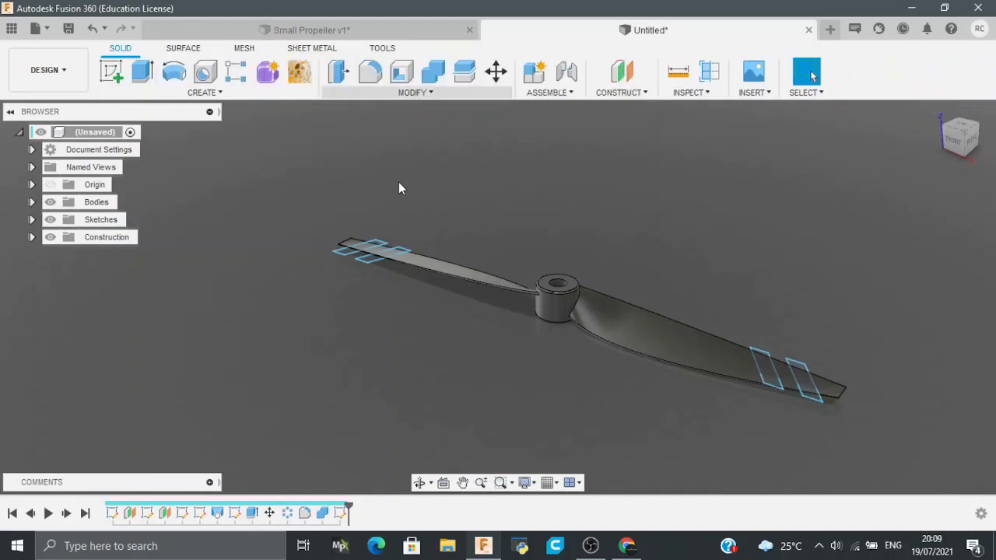
- Split the blade's top face with the stripe sketch outlines
{"action": "left_click", "coordinate": [415, 92]}
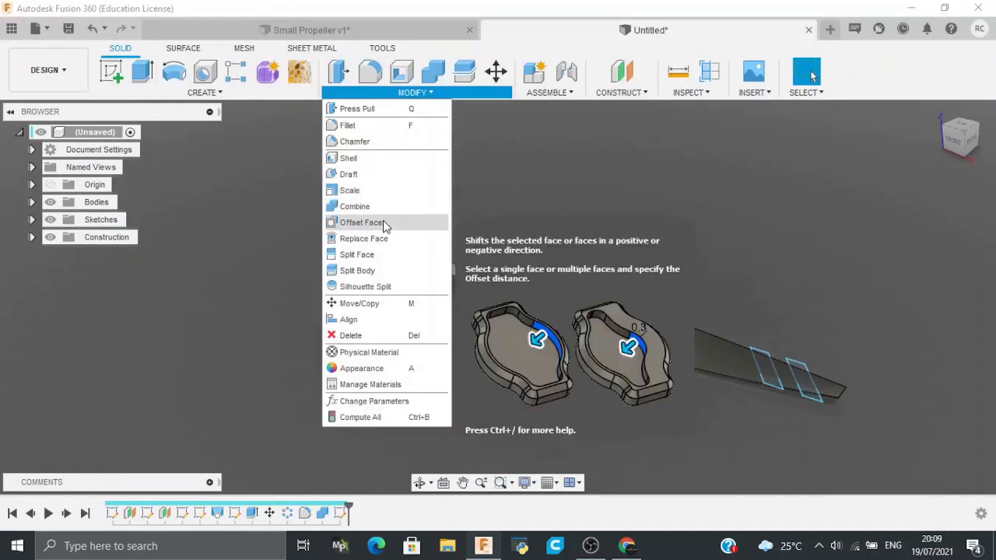
{"action": "left_click", "coordinate": [357, 255]}
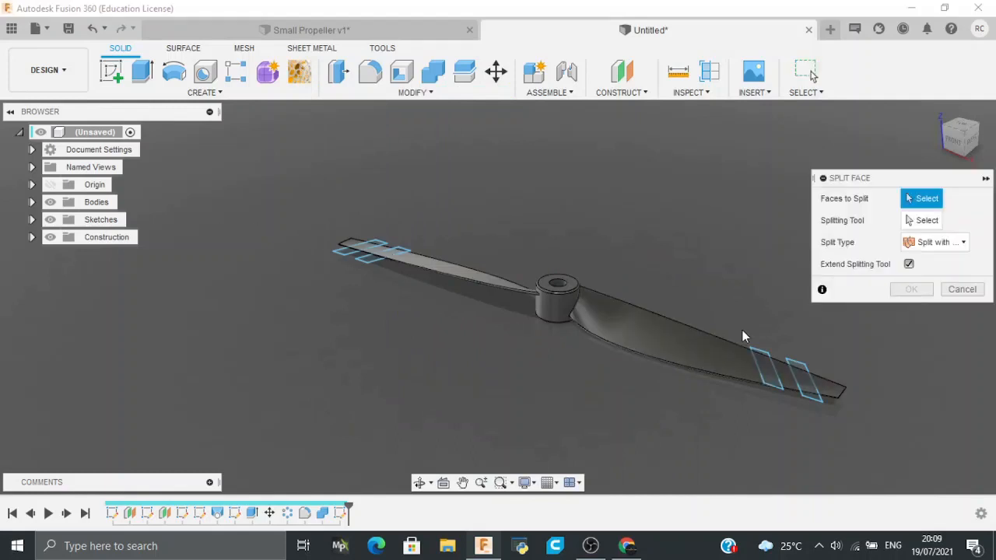
{"action": "left_click", "coordinate": [700, 350]}
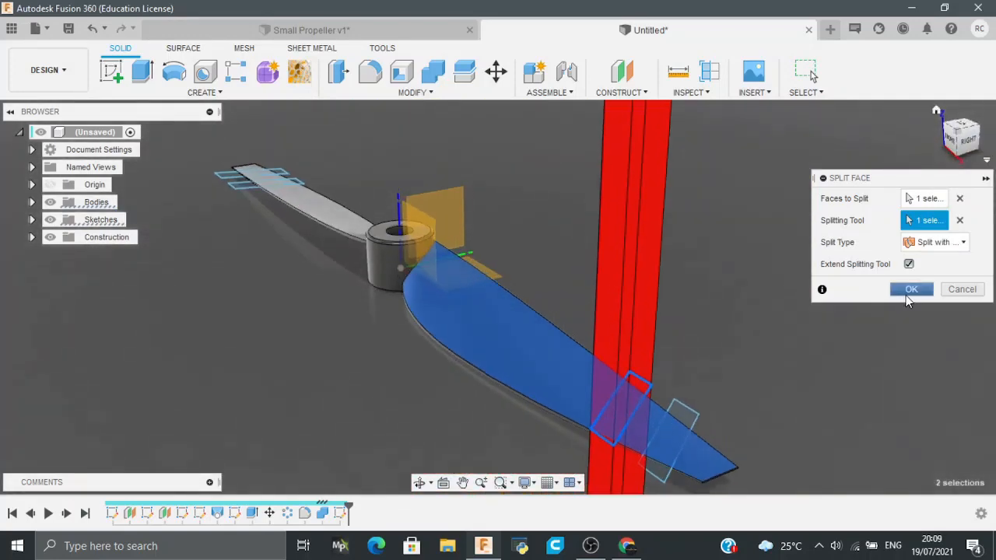
{"action": "left_click", "coordinate": [911, 288]}
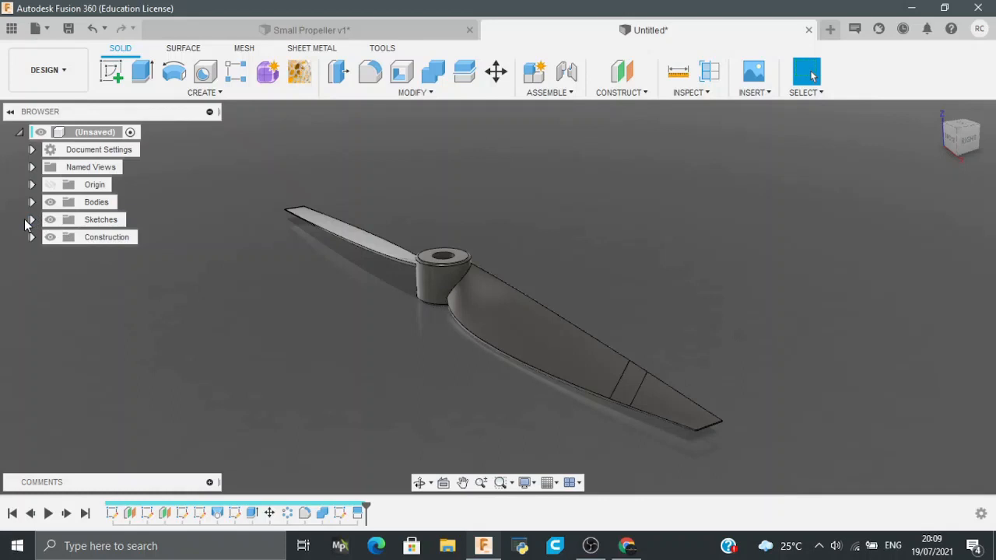
- Show Sketch6 again and split the tip face along the stripe outline
{"action": "left_click", "coordinate": [32, 219]}
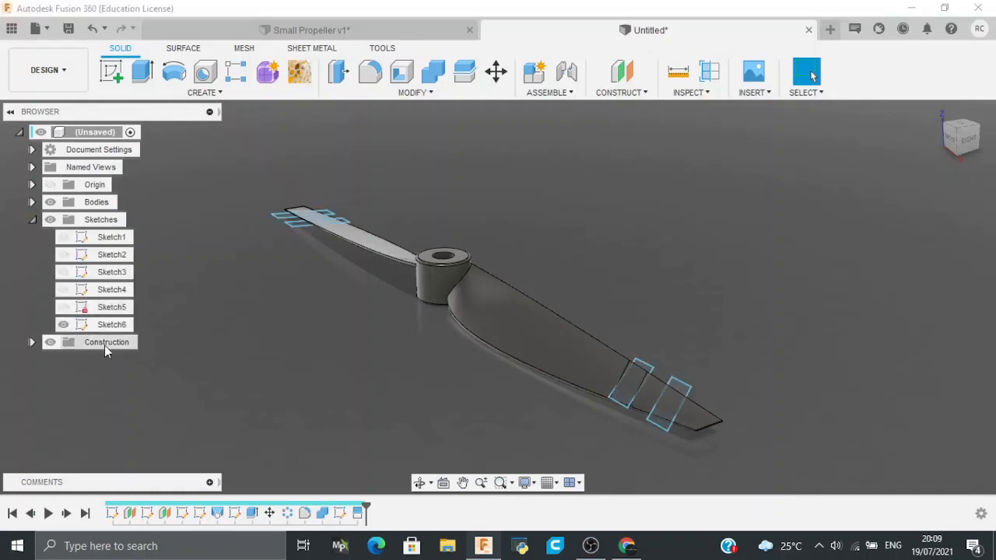
{"action": "left_click", "coordinate": [415, 78]}
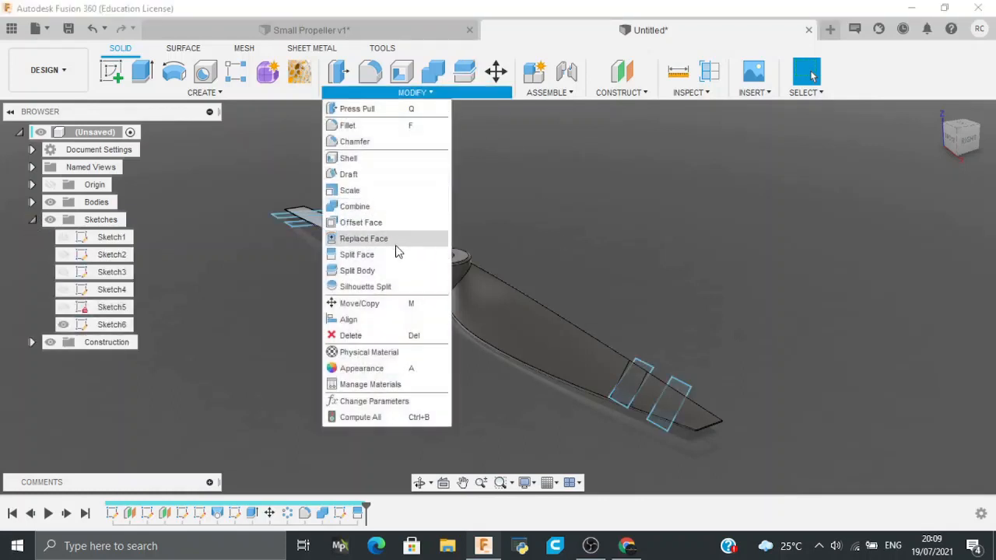
{"action": "left_click", "coordinate": [356, 254]}
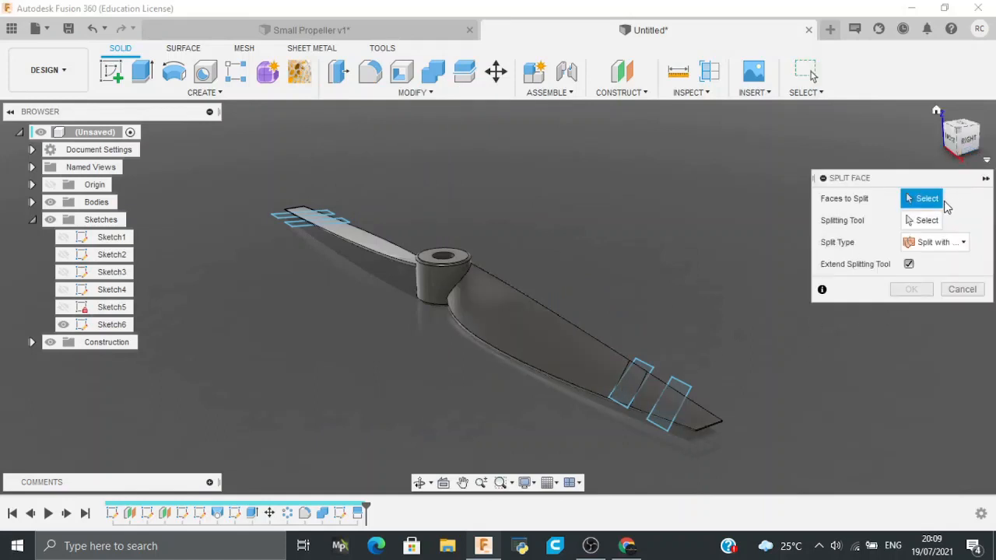
{"action": "left_click", "coordinate": [666, 397]}
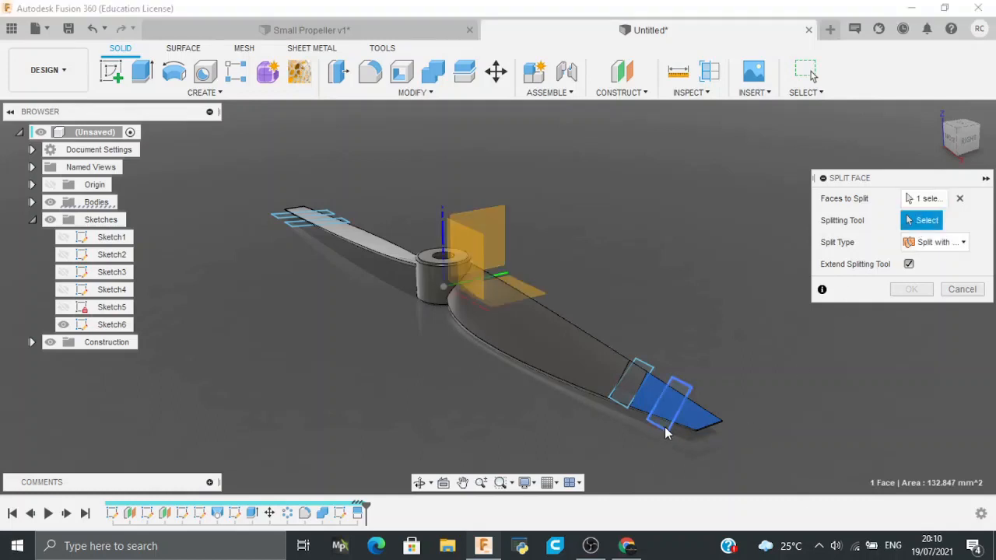
{"action": "left_click", "coordinate": [962, 289]}
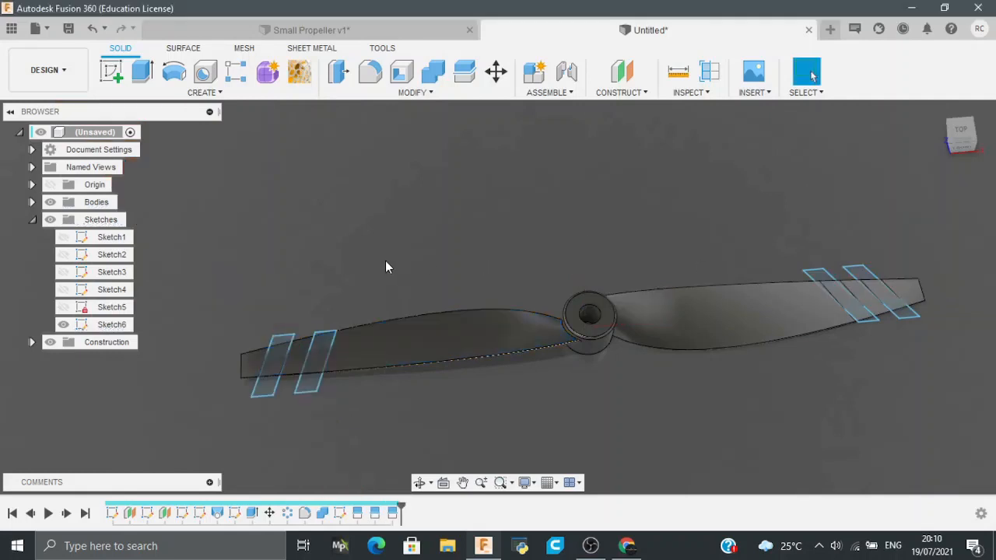
- Split the other blade's top face using the stripe outline
{"action": "left_click", "coordinate": [455, 343]}
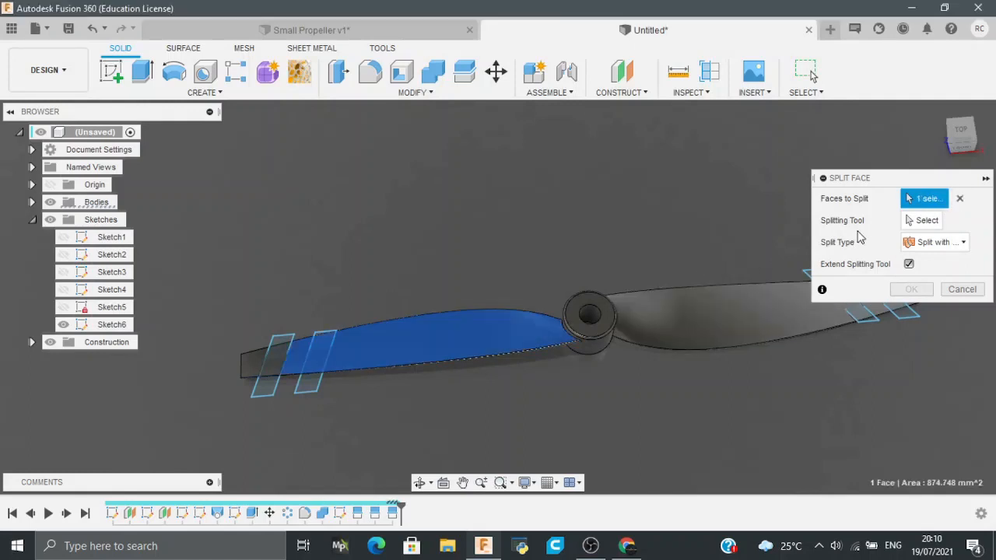
{"action": "left_click", "coordinate": [926, 220]}
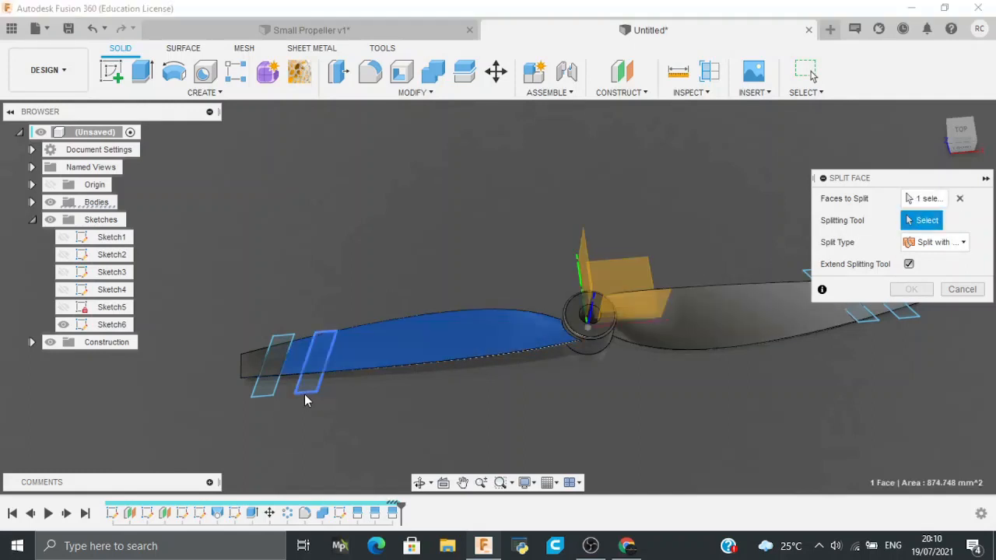
{"action": "left_click", "coordinate": [962, 289]}
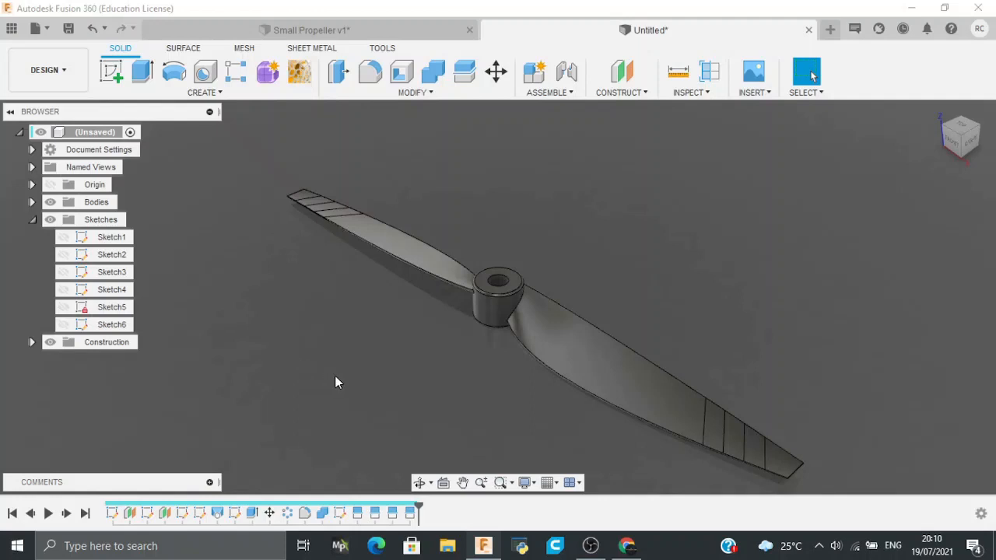
{"action": "mouse_move", "coordinate": [351, 380]}
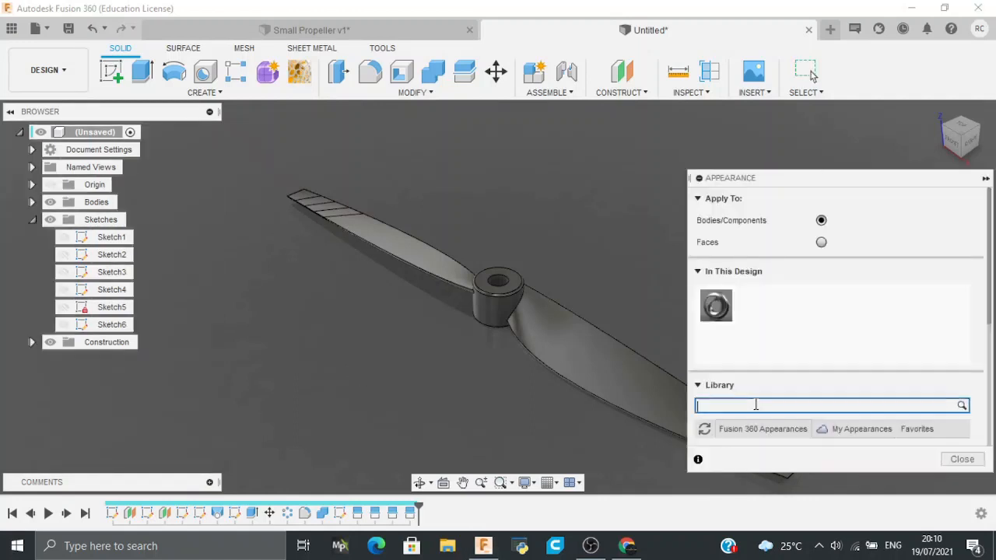
- Apply Chrome - Black to the propeller and white to the stripe bands
{"action": "type", "text": "chrome black"}
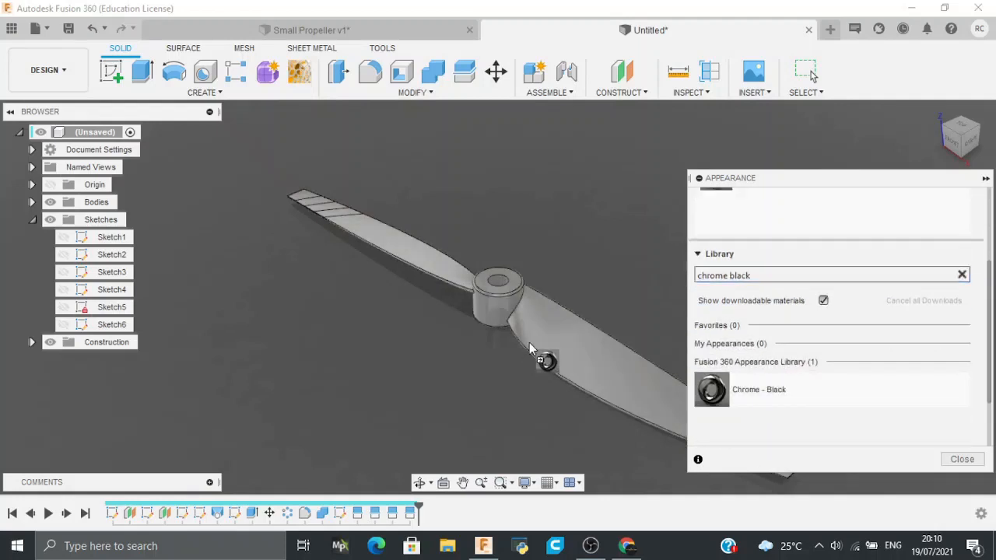
{"action": "double_click", "coordinate": [711, 389]}
{"action": "type", "text": "white"}
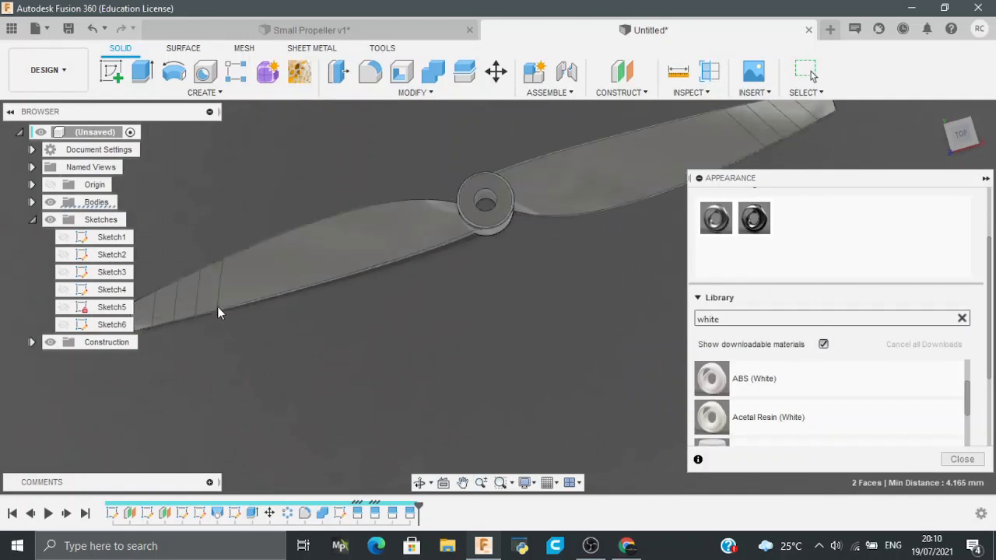
{"action": "left_click", "coordinate": [163, 323]}
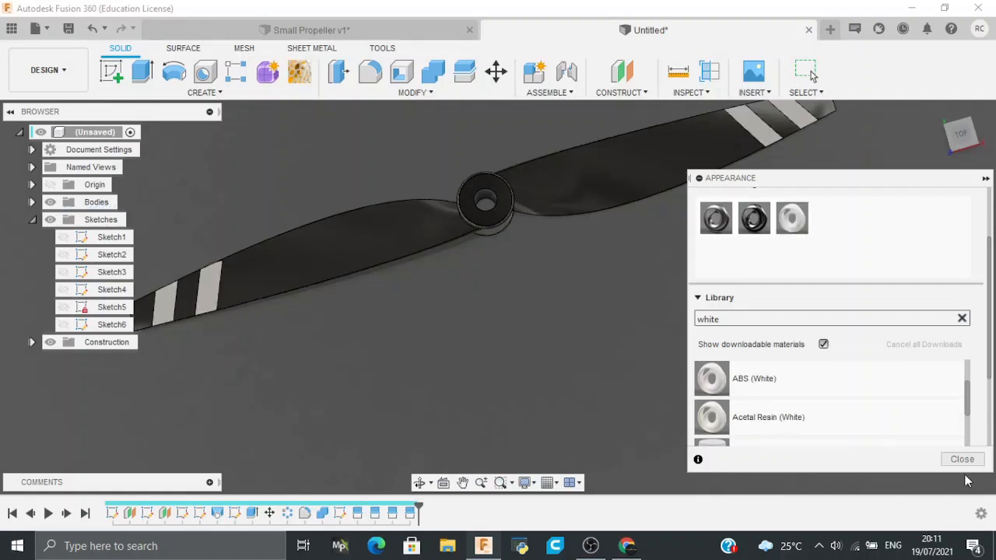
{"action": "left_click", "coordinate": [961, 460]}
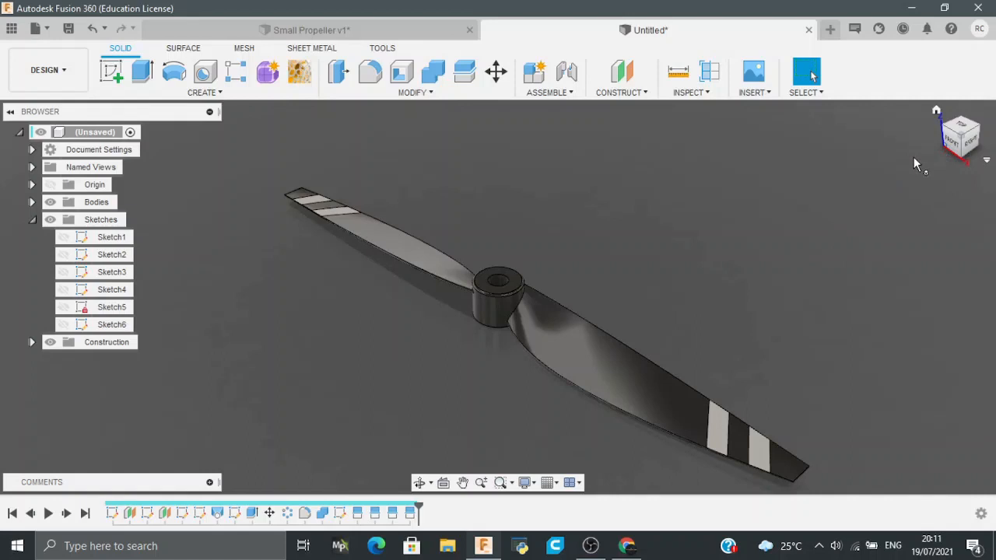
{"action": "mouse_move", "coordinate": [14, 230]}
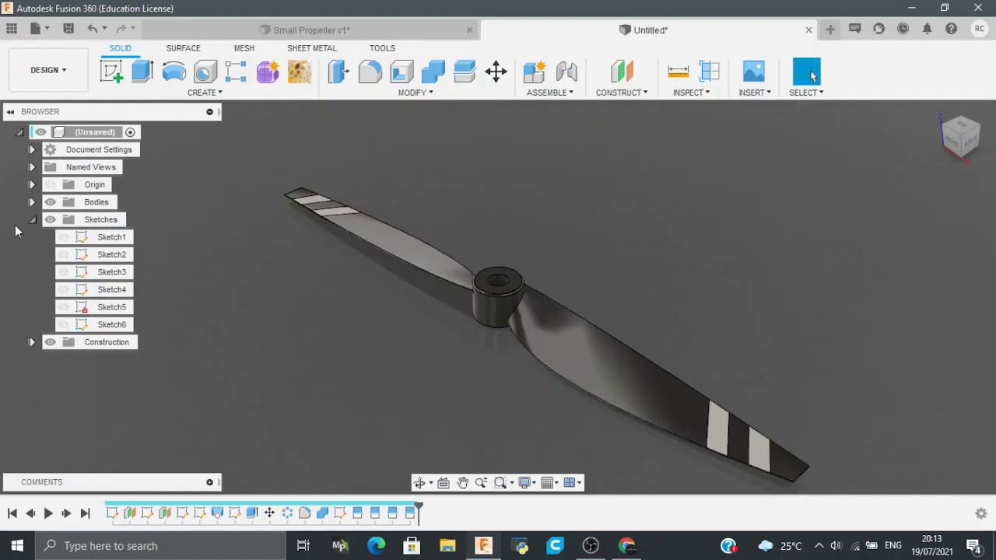